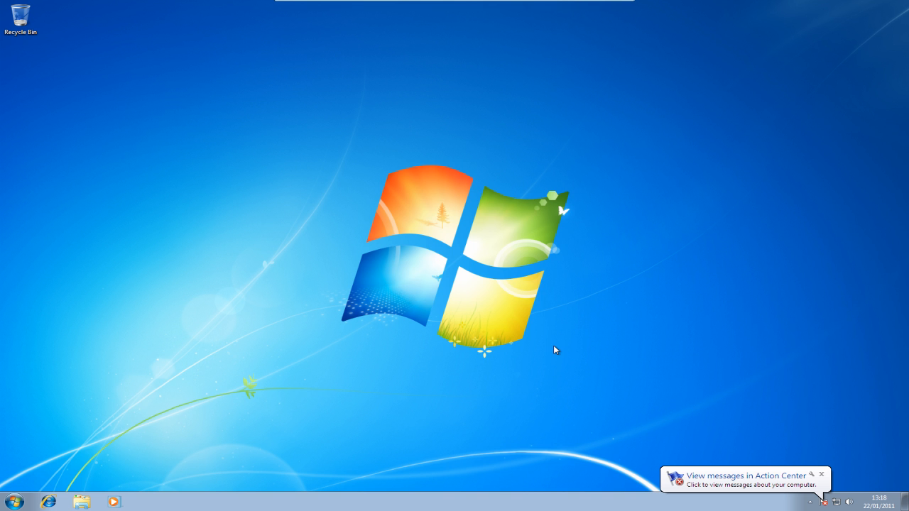
Restart the computer from the Start menu's shutdown arrow menu
left_click(10, 501)
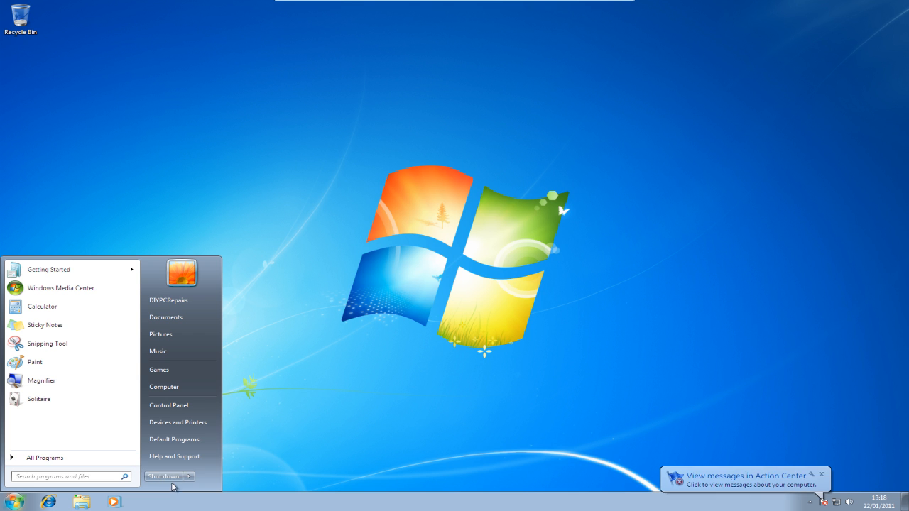
left_click(190, 476)
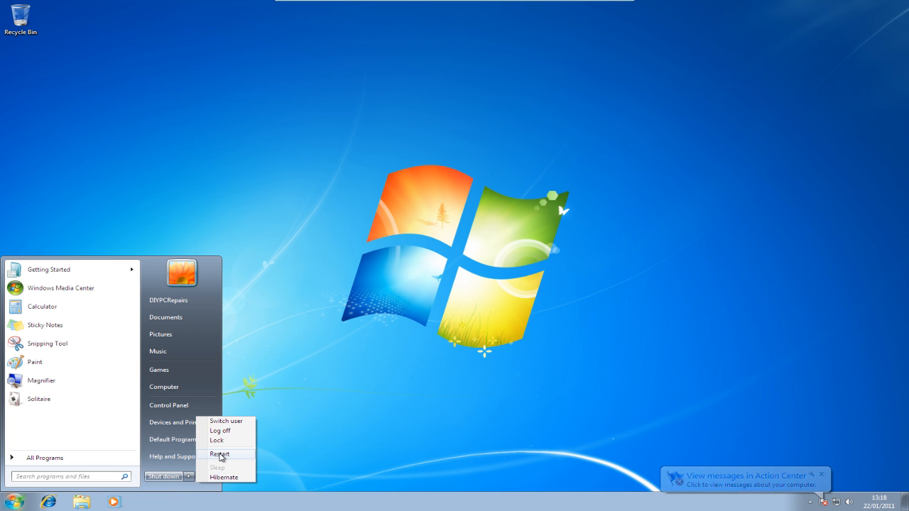
left_click(221, 455)
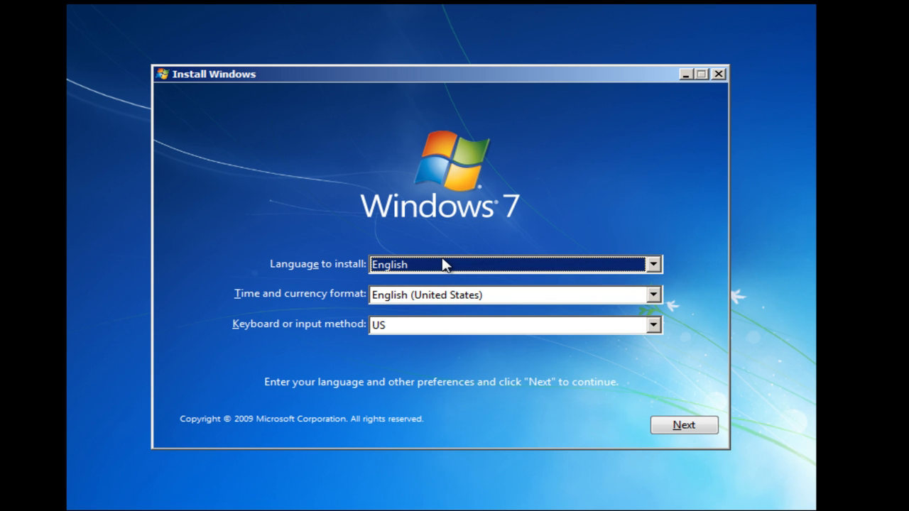
Choose English (United Kingdom) time and currency format, continue, and start Install now
left_click(652, 294)
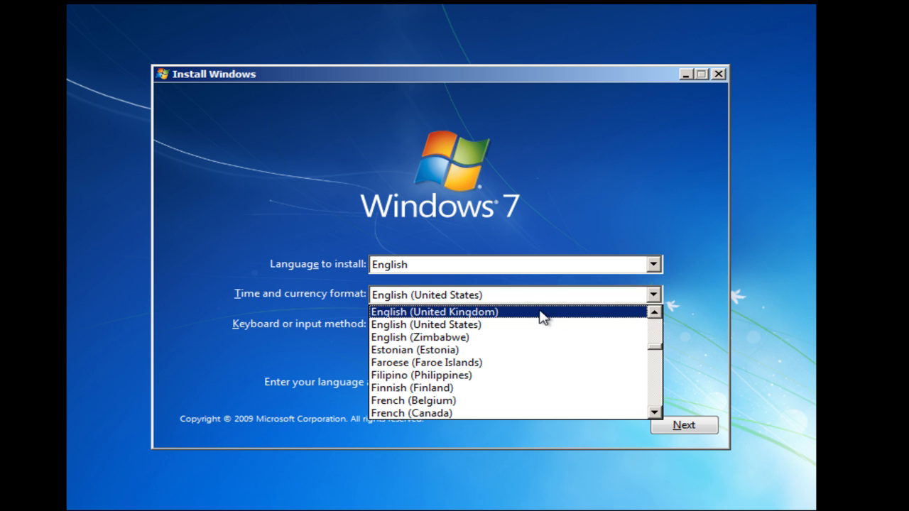
left_click(441, 312)
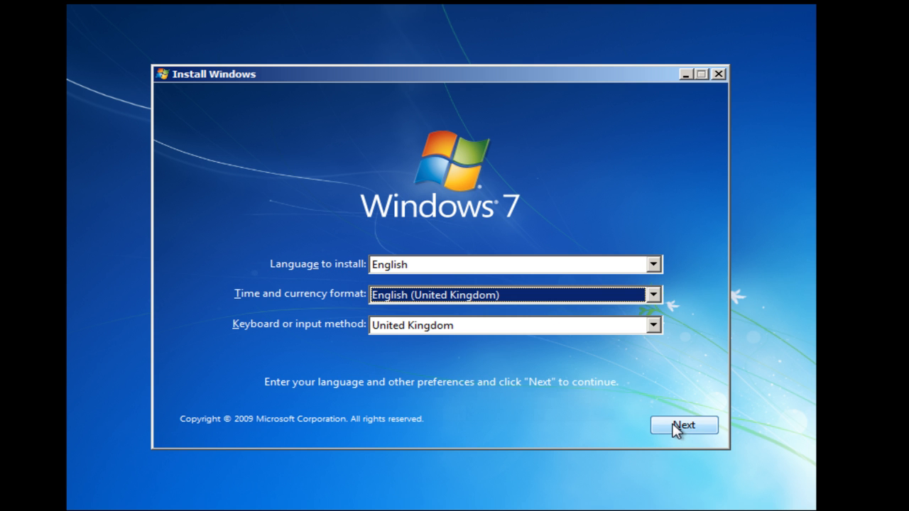
left_click(684, 424)
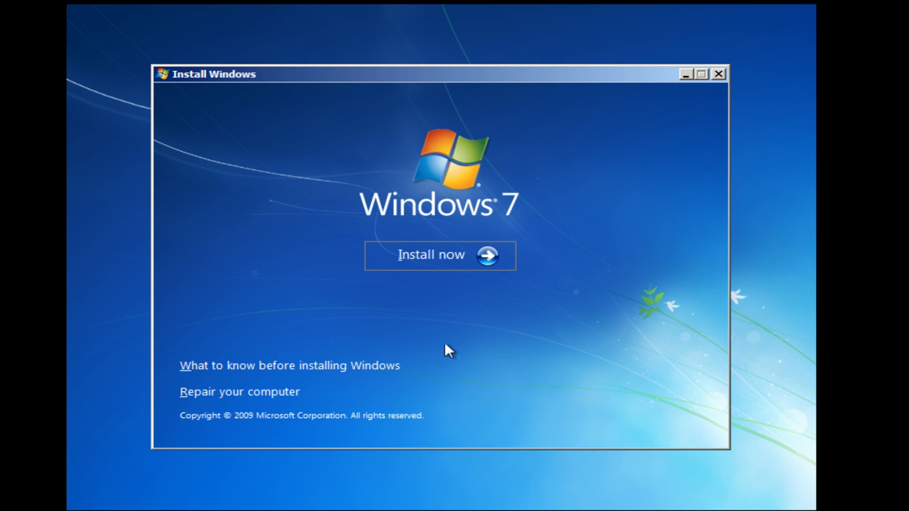
mouse_move(377, 301)
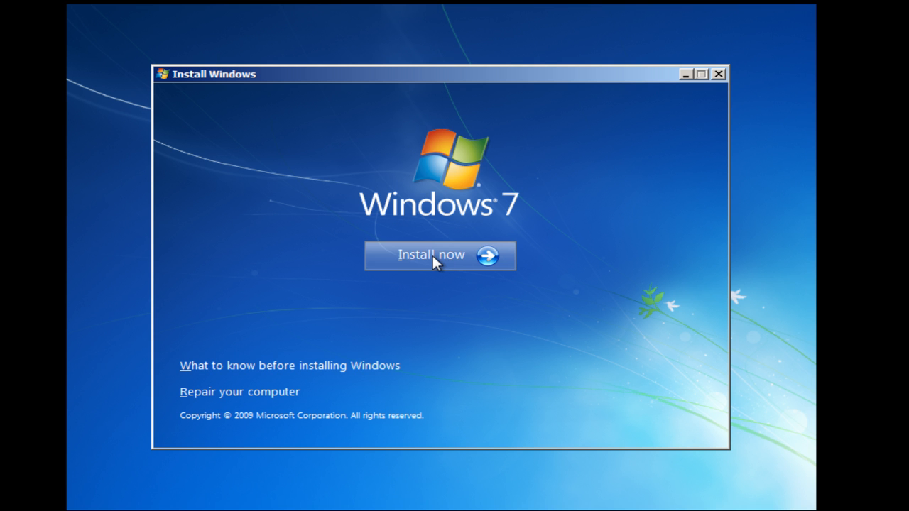
left_click(431, 256)
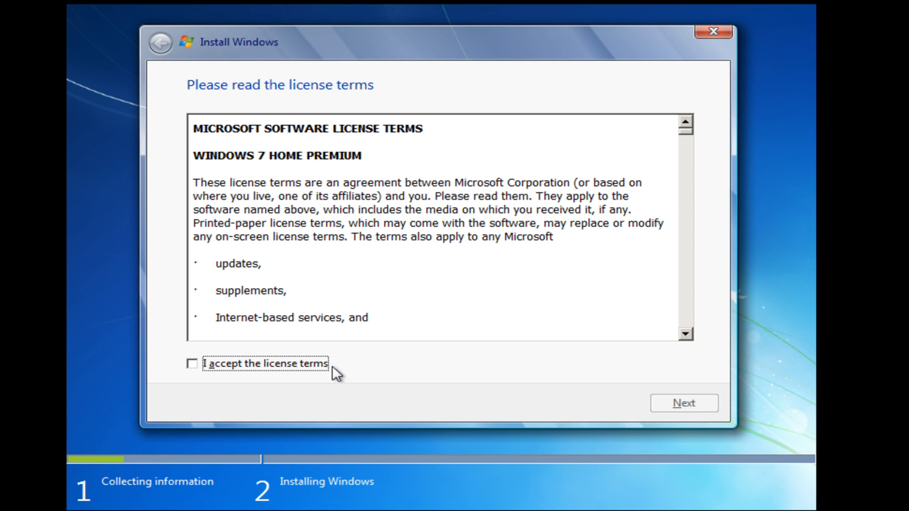
Accept the license terms and choose a Custom (advanced) clean install
left_click(192, 363)
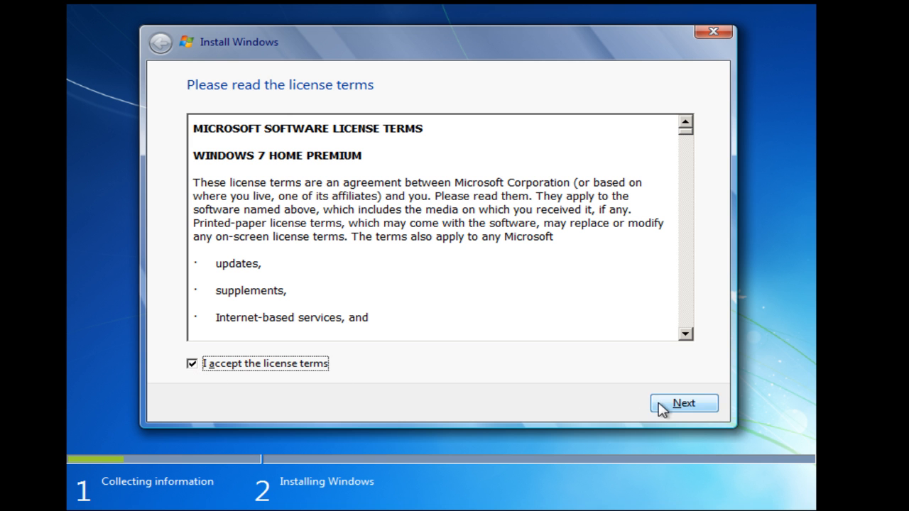
left_click(683, 403)
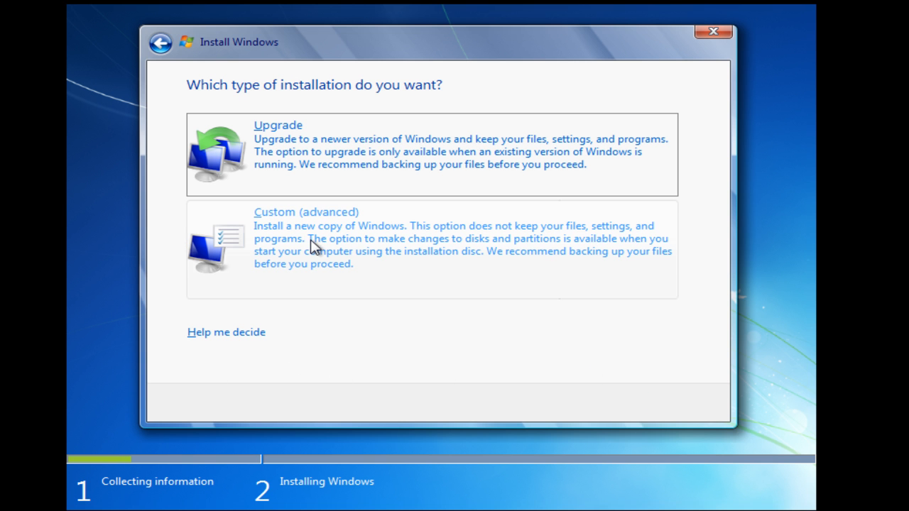
left_click(305, 239)
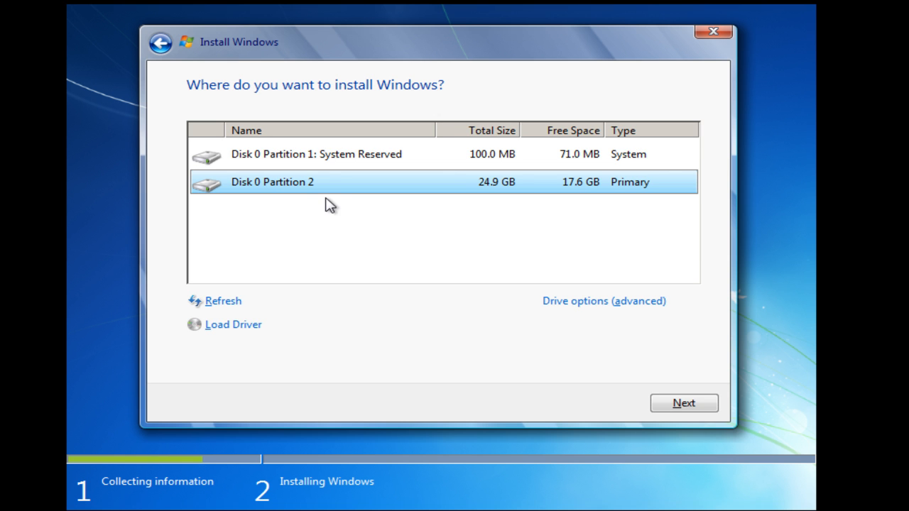
mouse_move(335, 210)
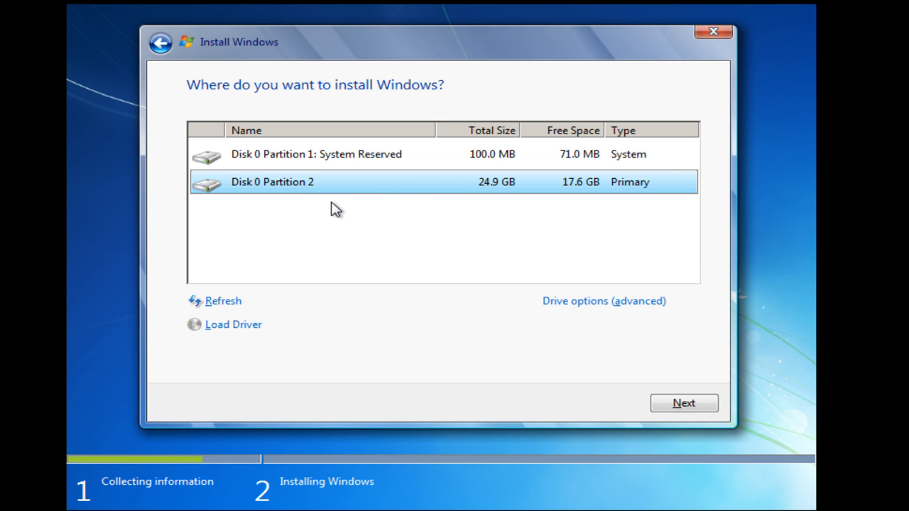
mouse_move(312, 192)
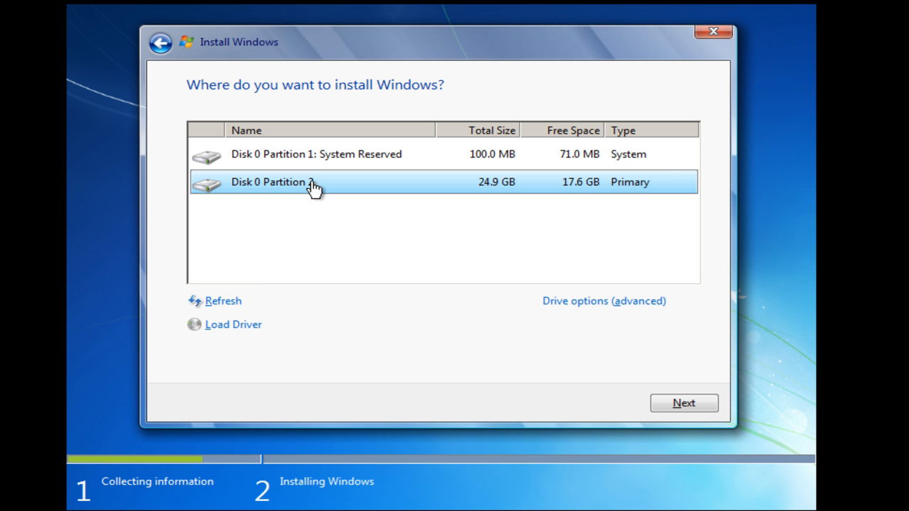
mouse_move(390, 213)
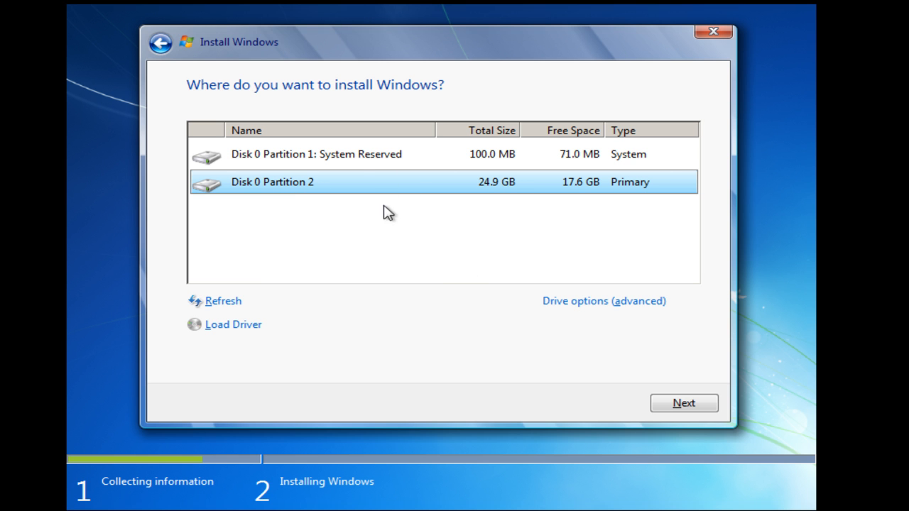
mouse_move(363, 188)
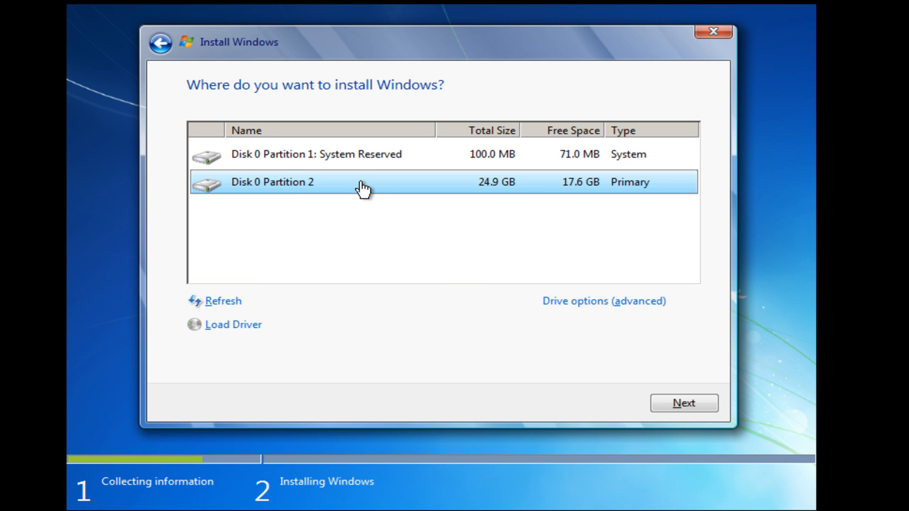
mouse_move(374, 189)
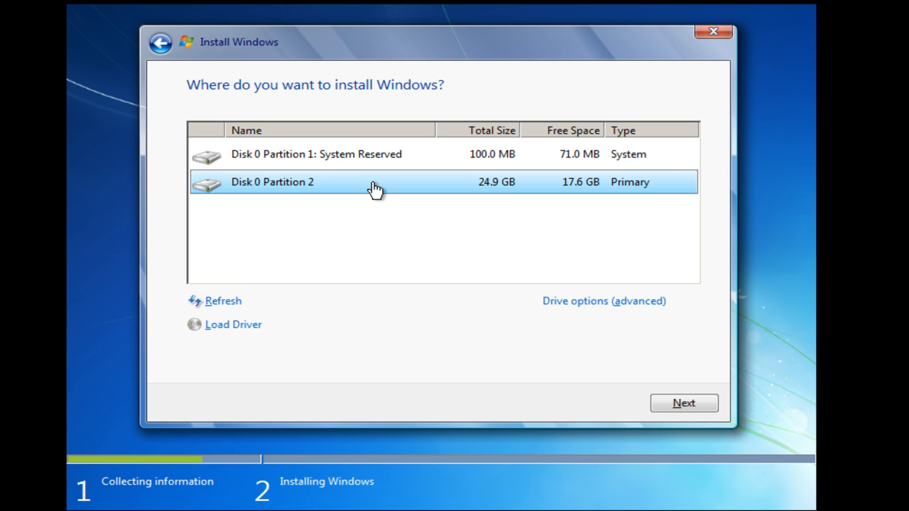
Install onto Disk 0 Partition 2, agreeing that old files move into Windows.old
left_click(683, 404)
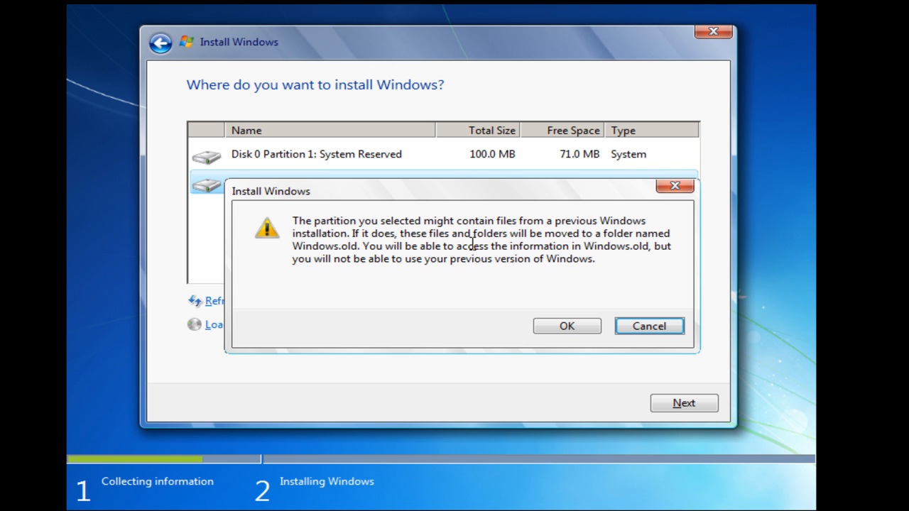
mouse_move(455, 270)
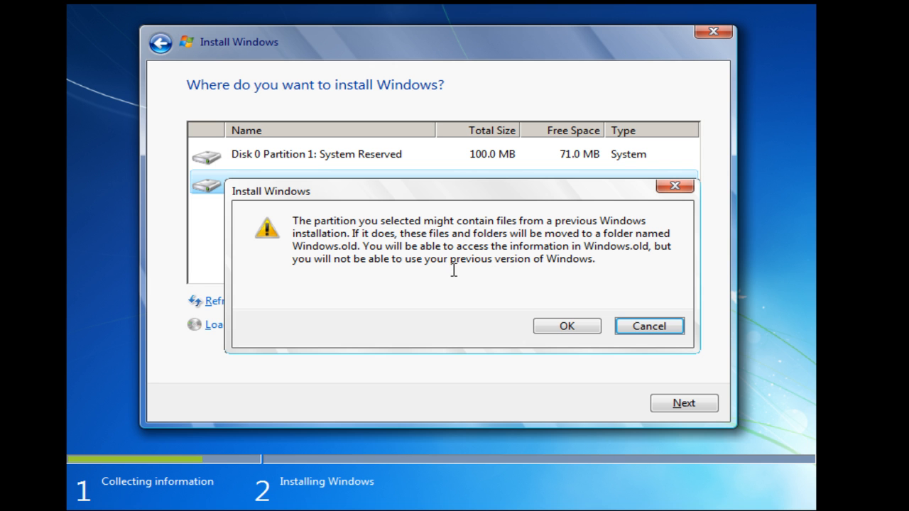
mouse_move(533, 254)
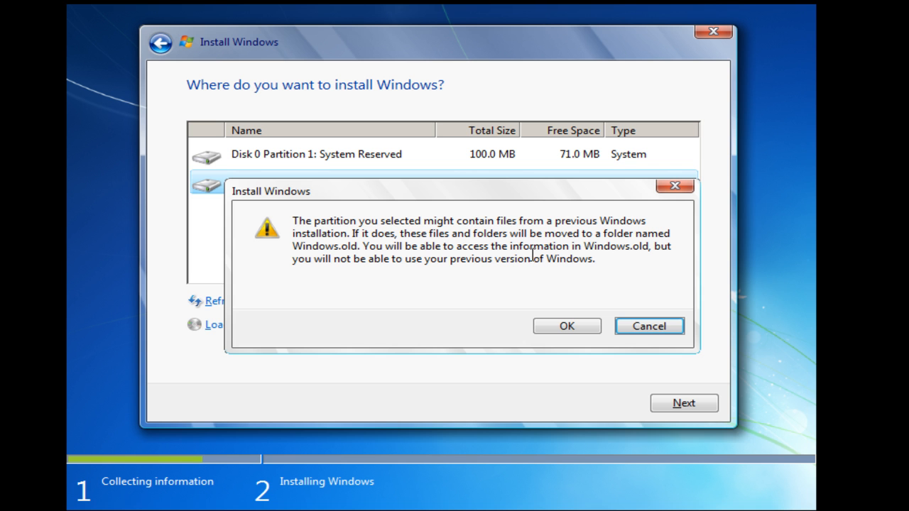
mouse_move(463, 274)
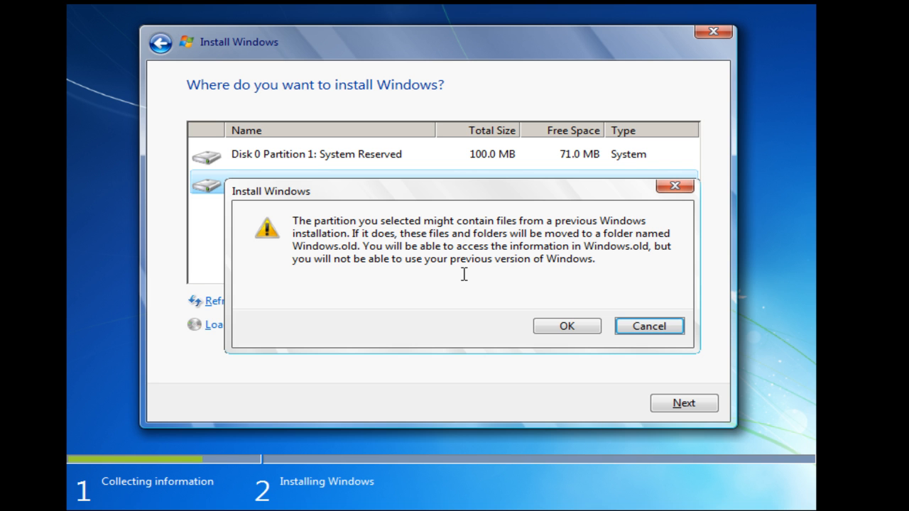
mouse_move(525, 275)
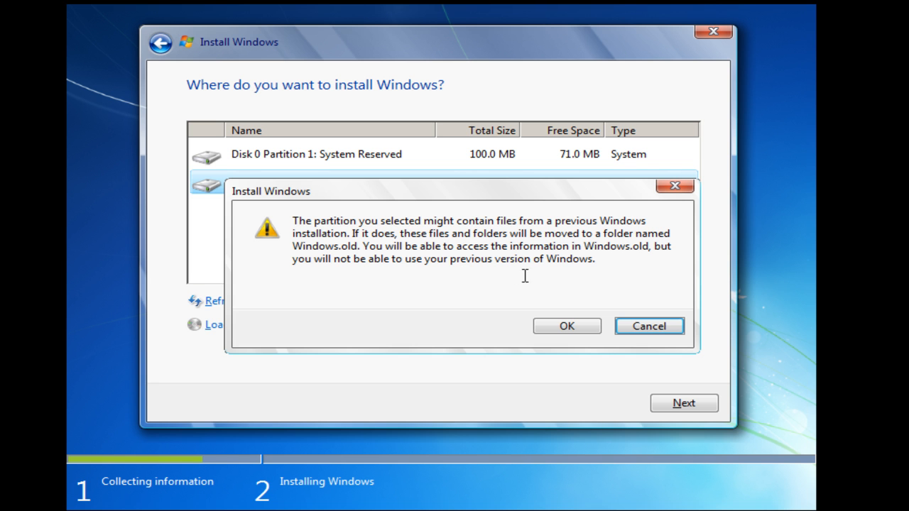
mouse_move(497, 286)
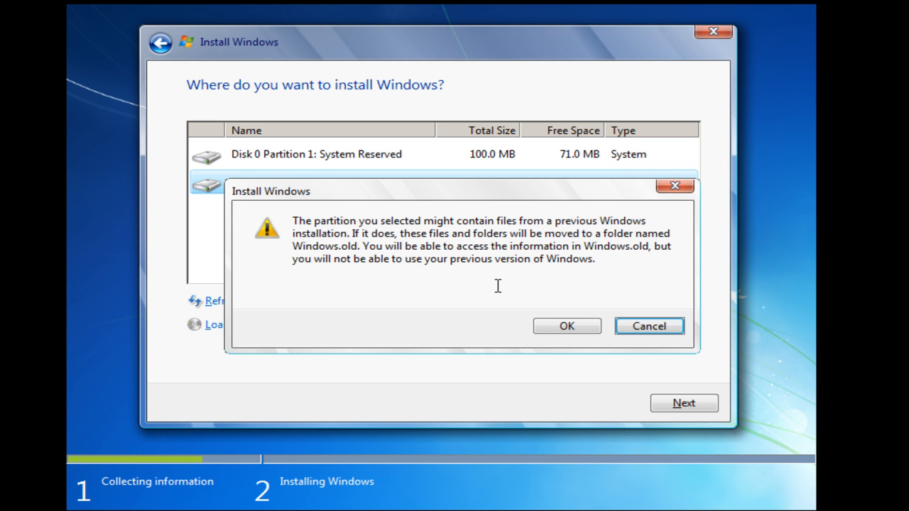
left_click(565, 326)
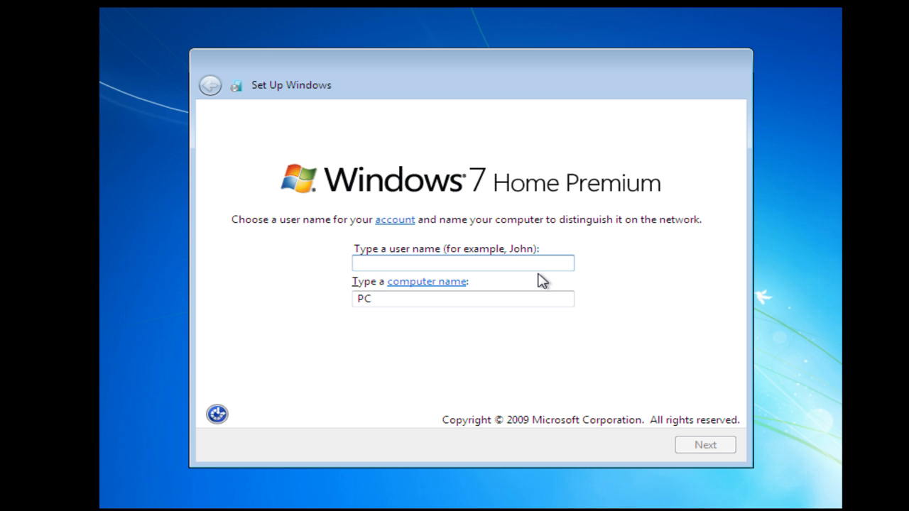
Enter user name DIYPCRepairs with computer name DIYPCRepairs-PC and continue
type("D")
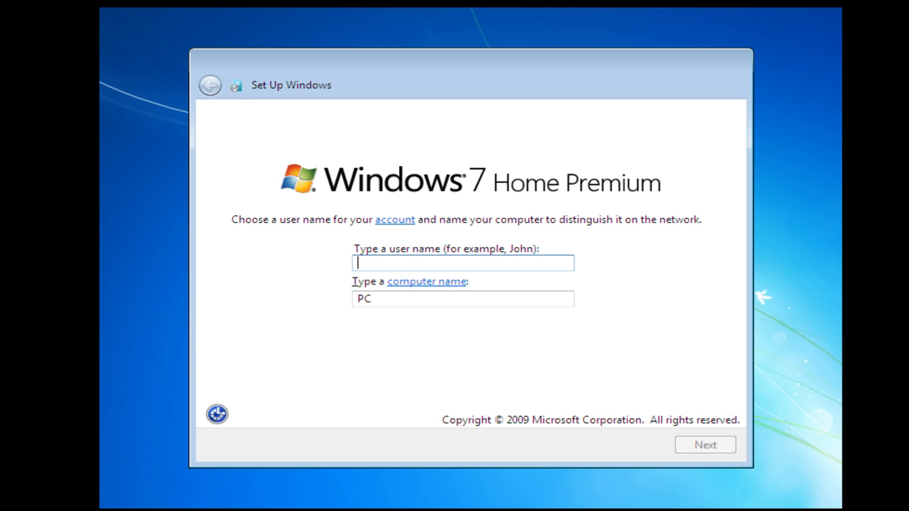
type("DIY")
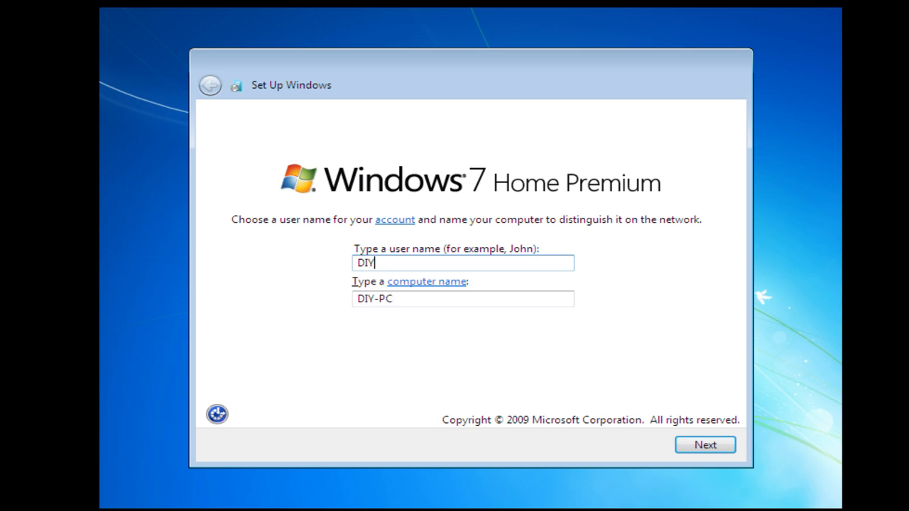
type("PCRe")
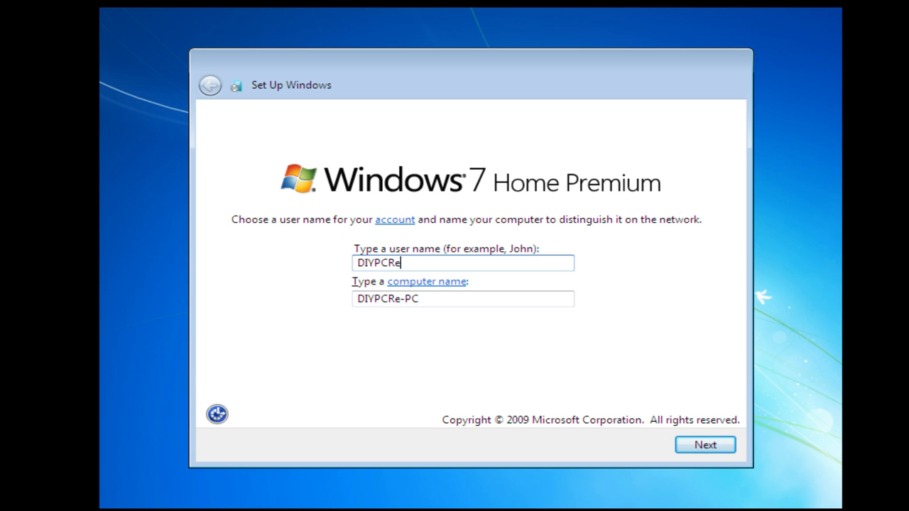
type("pairs")
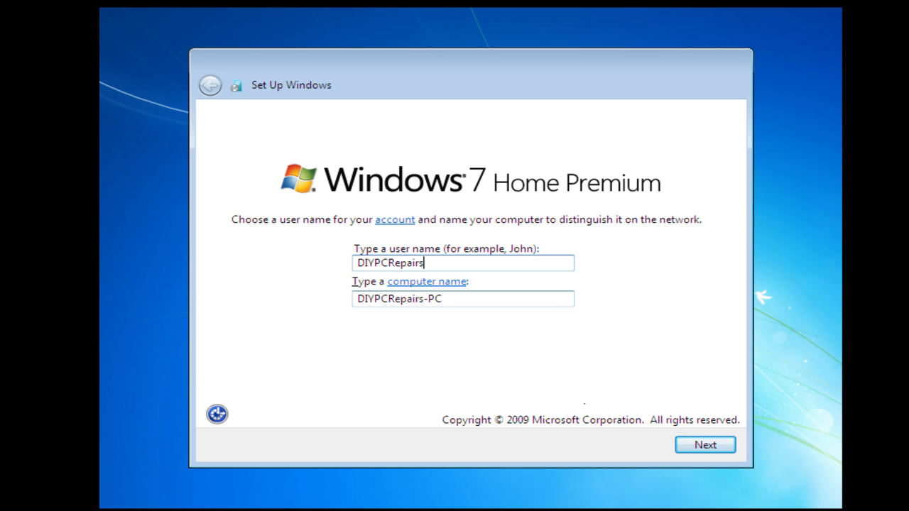
left_click(704, 445)
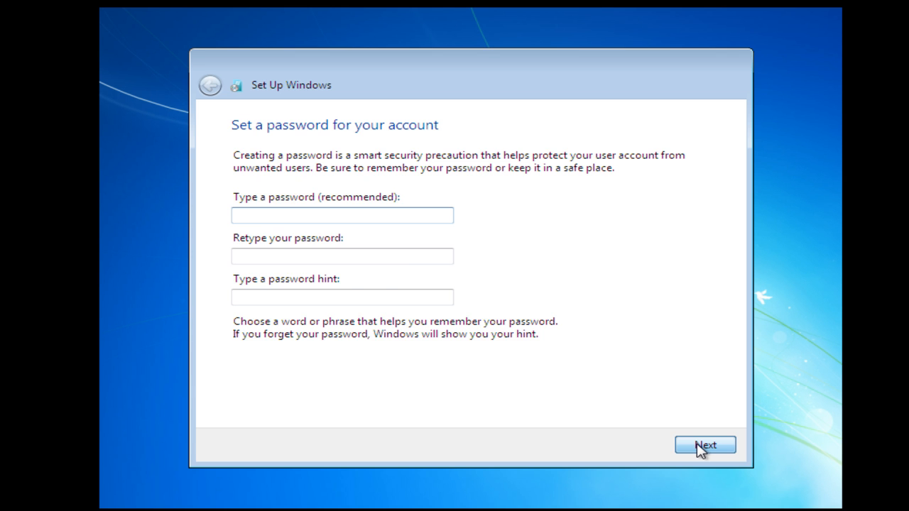
Skip the password and product key, use recommended settings, and keep the Dublin/London time zone
left_click(704, 445)
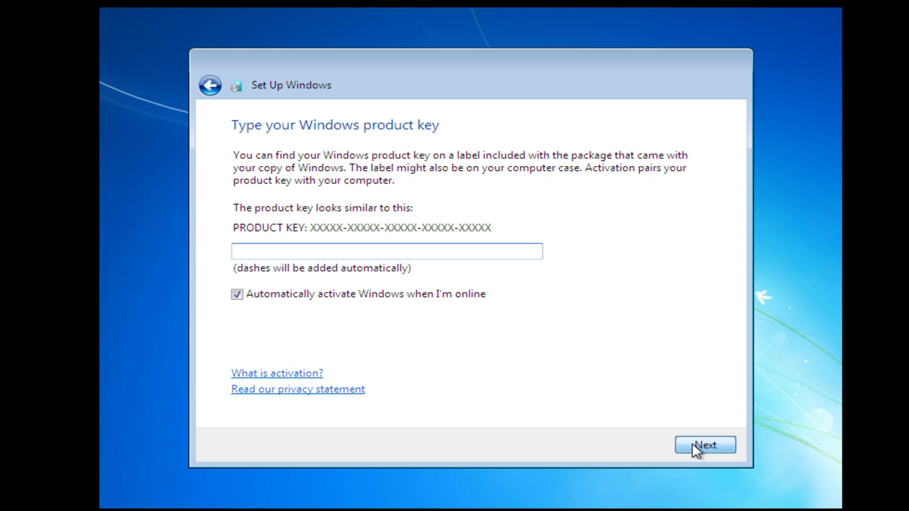
left_click(704, 446)
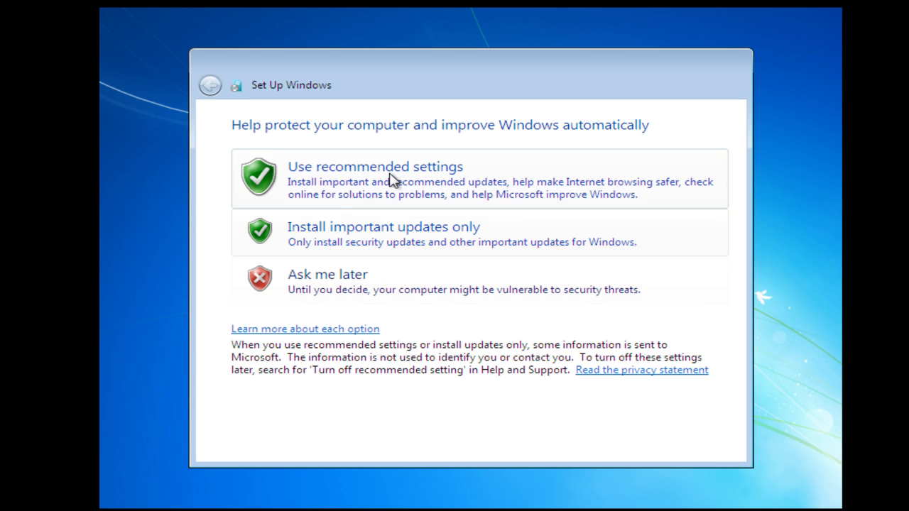
left_click(375, 178)
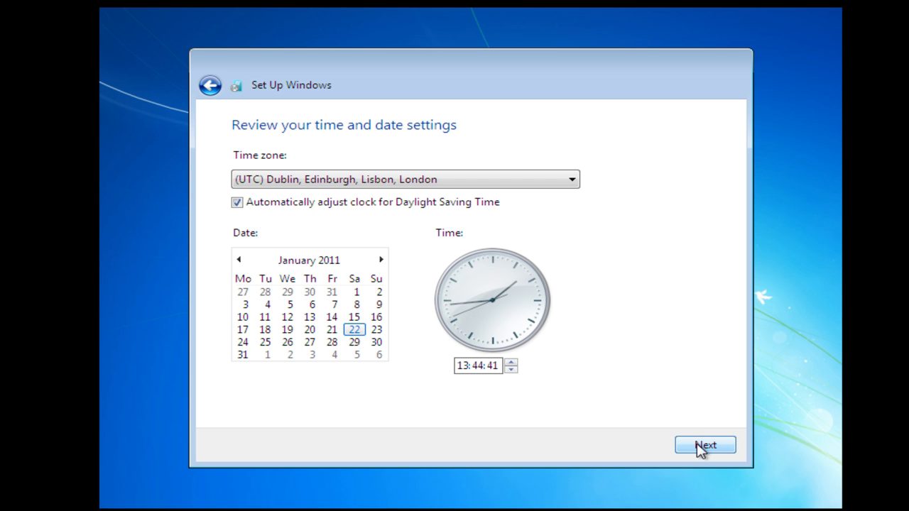
left_click(704, 445)
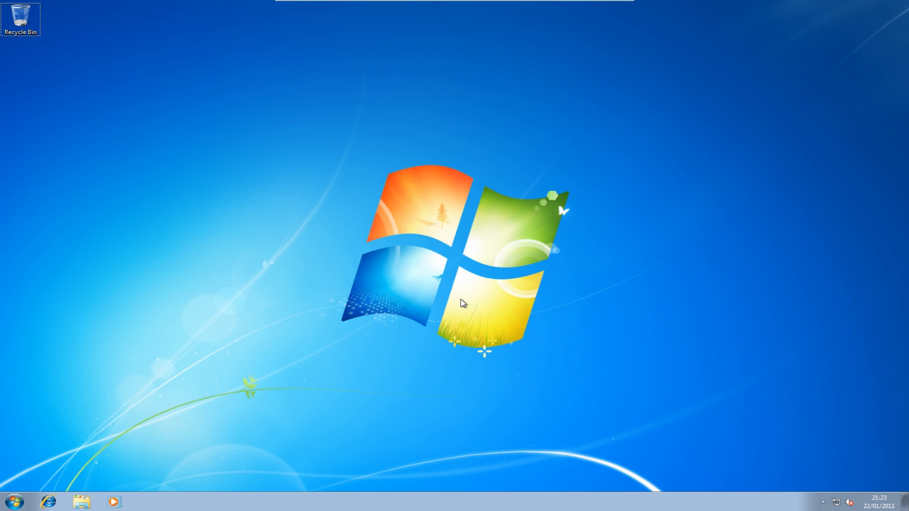
mouse_move(342, 312)
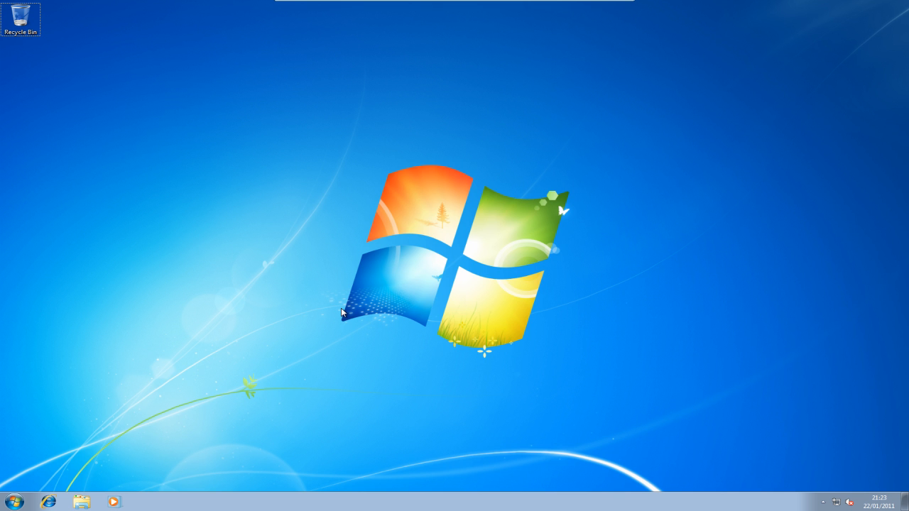
mouse_move(324, 312)
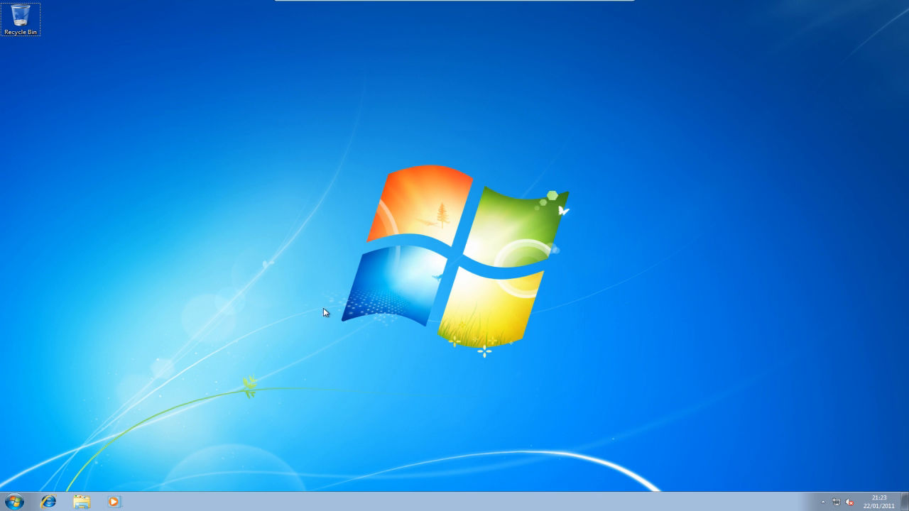
Show the Computer window listing Local Disk C and the removable drives
left_click(17, 492)
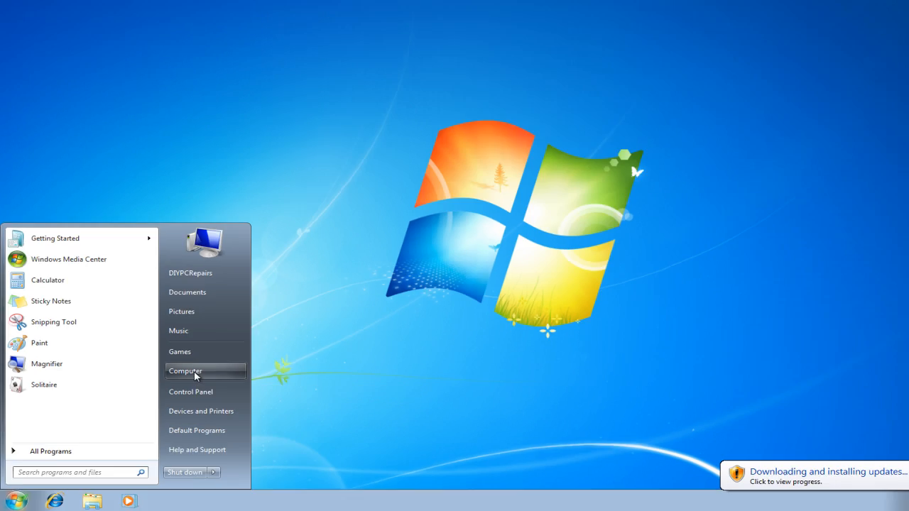
left_click(184, 371)
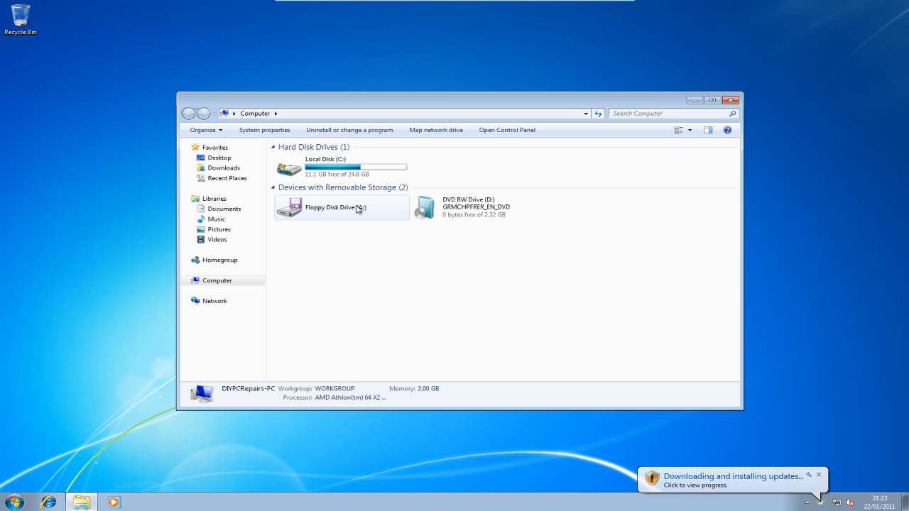
left_click(712, 100)
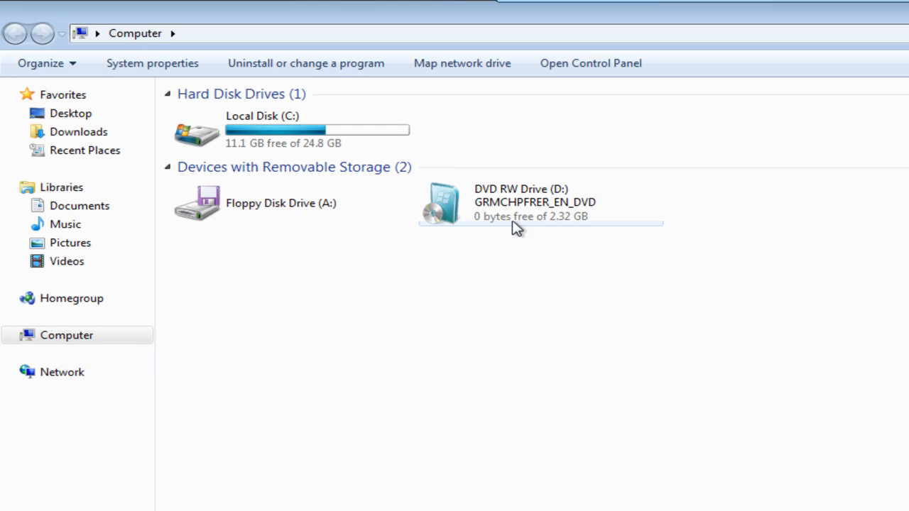
Browse Local Disk C into Windows.old\Users to the old DIYPCRepairs profile
double_click(262, 131)
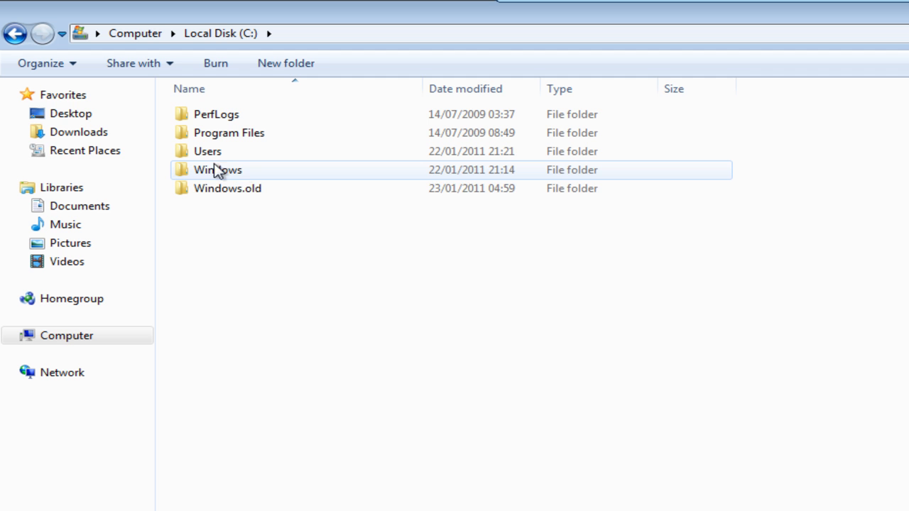
mouse_move(218, 170)
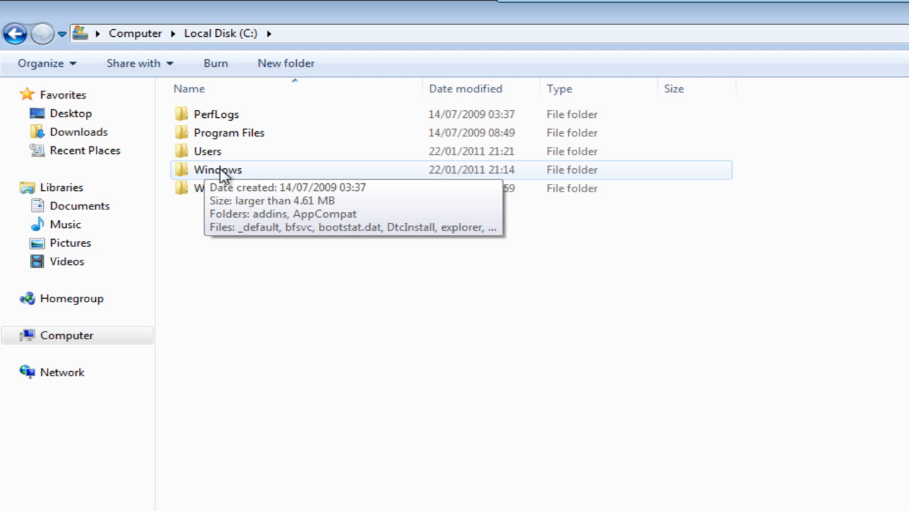
mouse_move(249, 188)
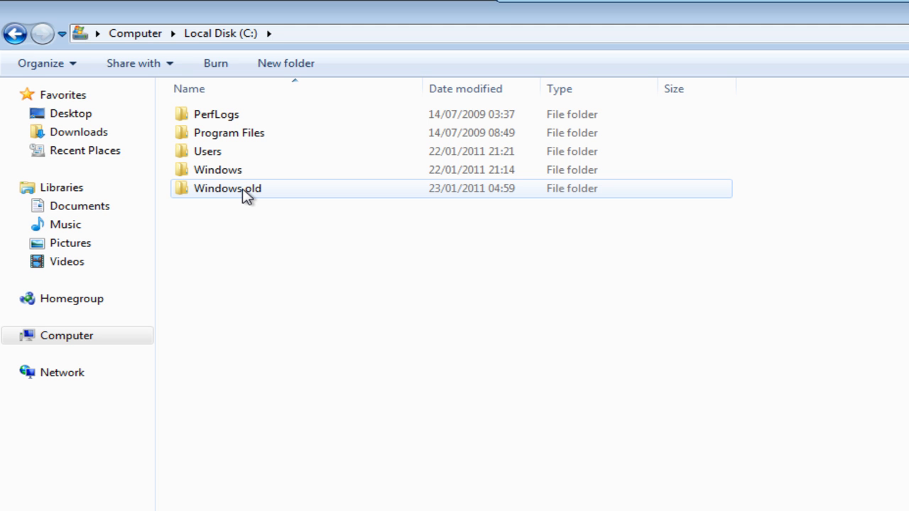
mouse_move(225, 198)
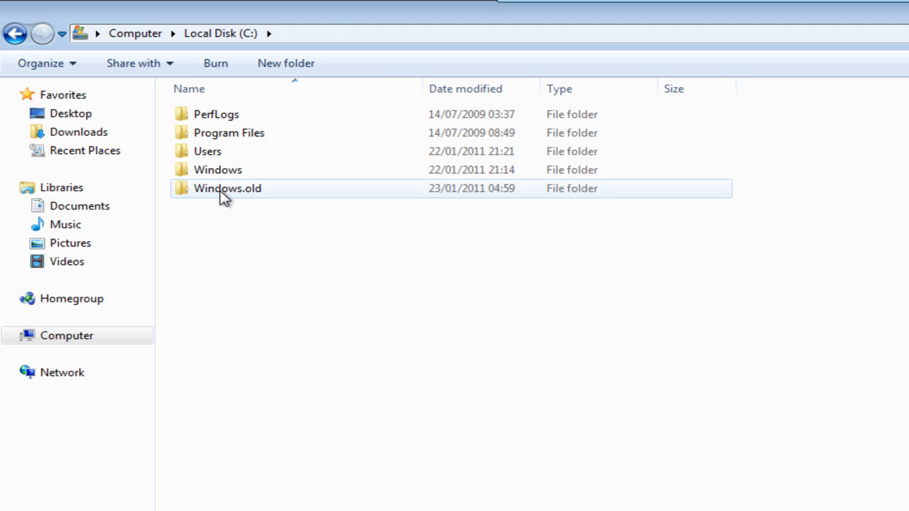
double_click(227, 187)
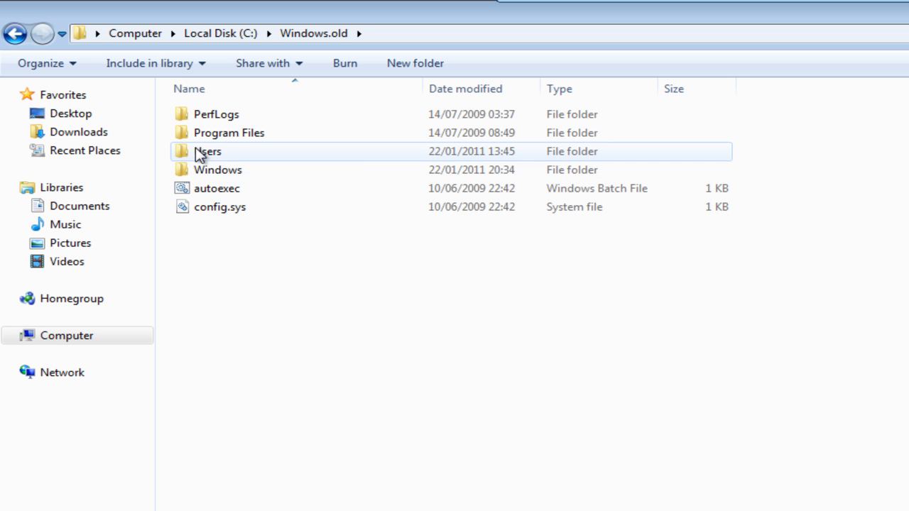
mouse_move(225, 156)
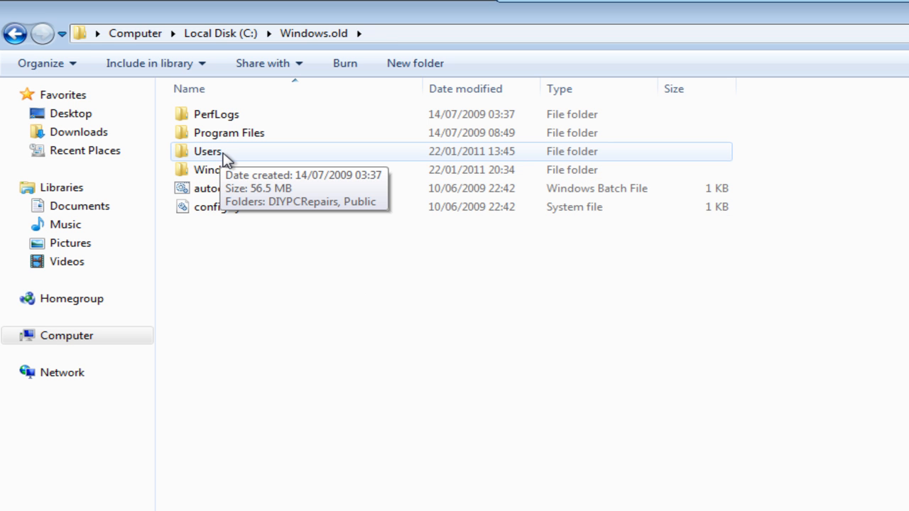
left_click(207, 151)
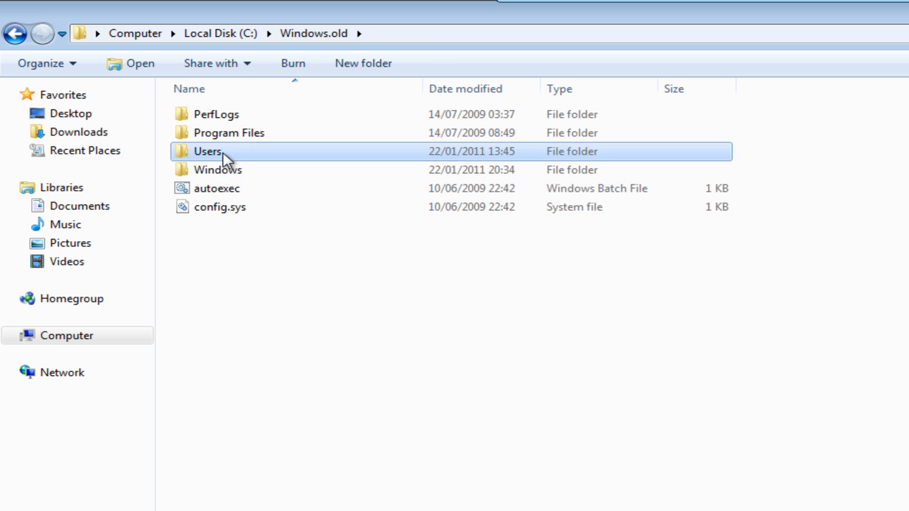
double_click(207, 150)
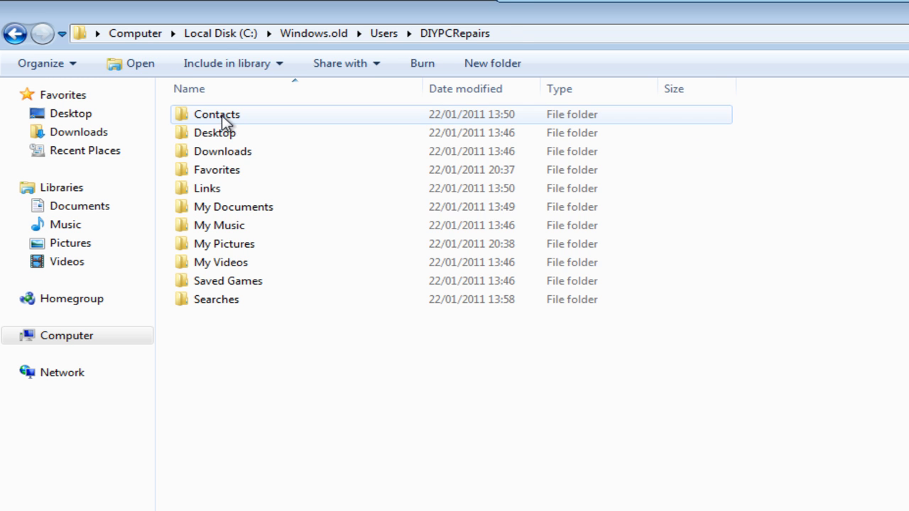
left_click(326, 386)
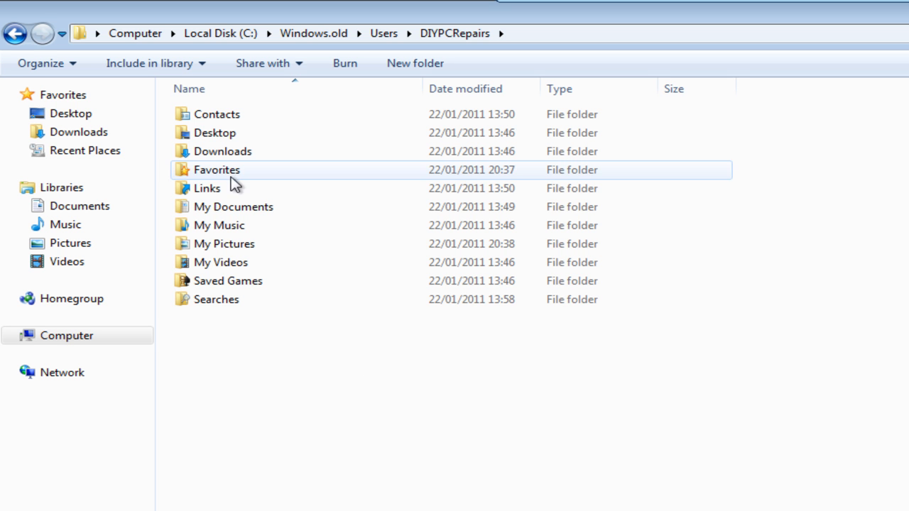
mouse_move(241, 183)
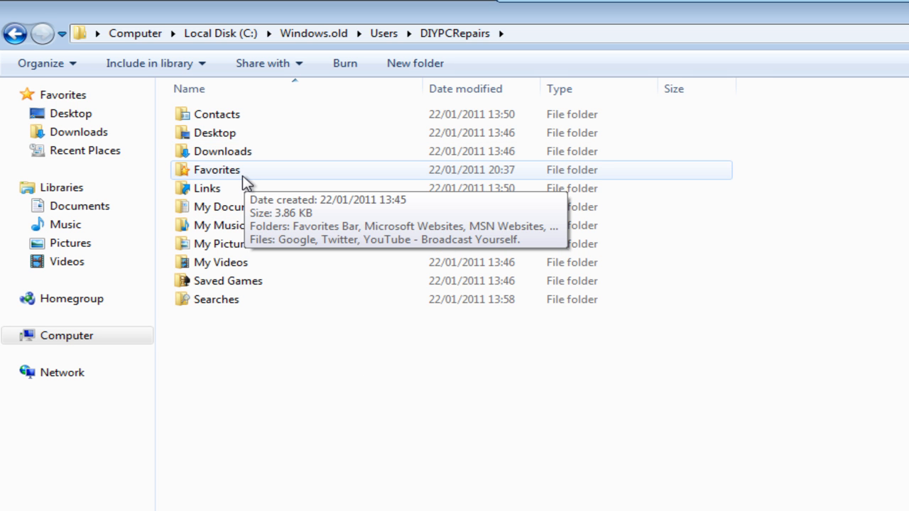
mouse_move(263, 259)
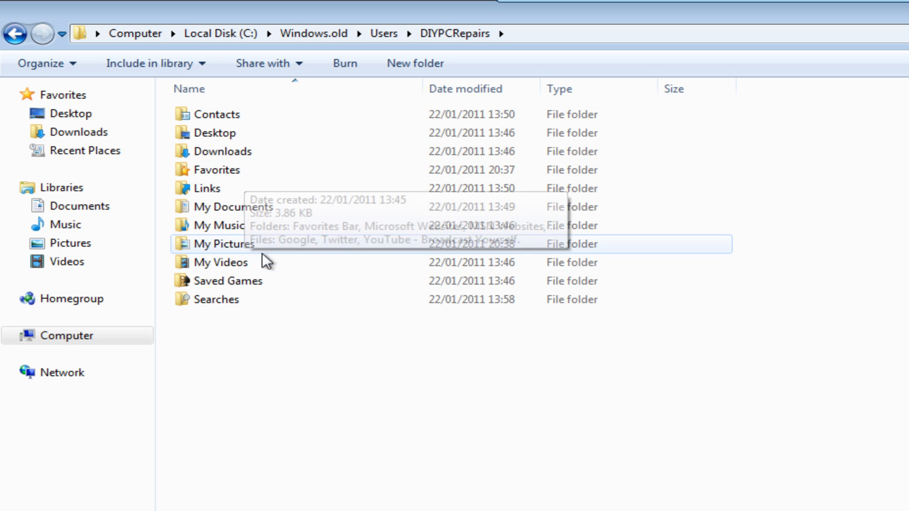
mouse_move(224, 187)
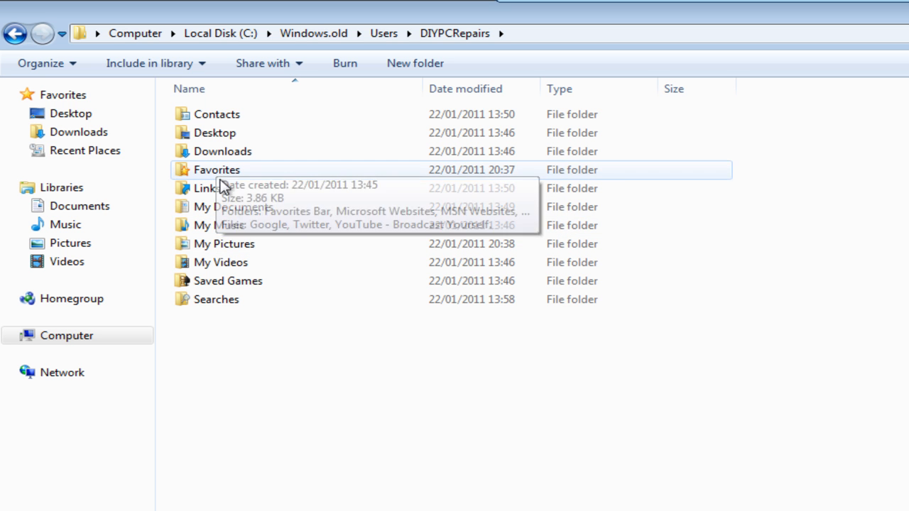
Peek inside the old My Documents, return to the profile folder and snap it left
double_click(216, 169)
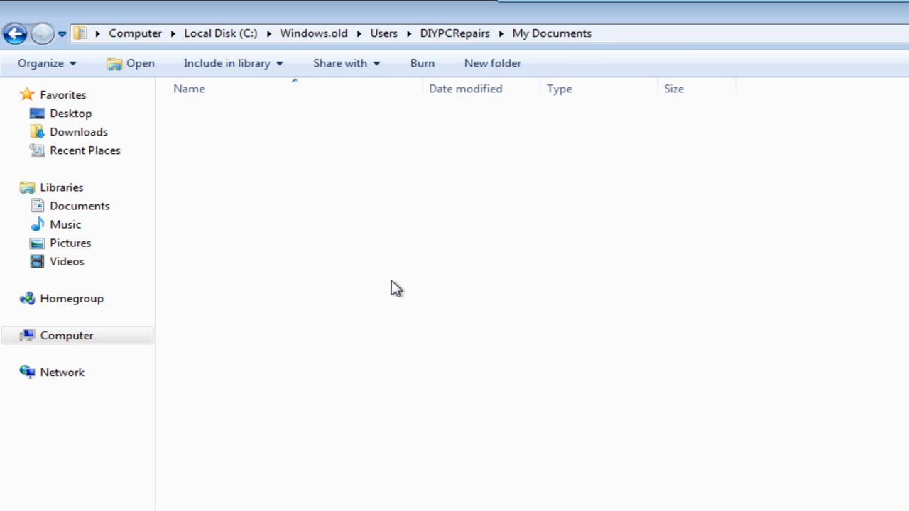
left_click(14, 35)
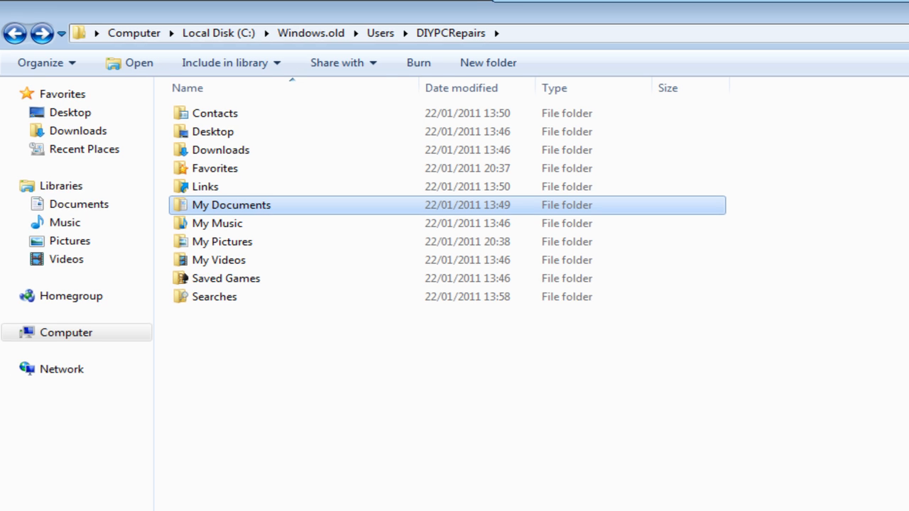
left_click(422, 8)
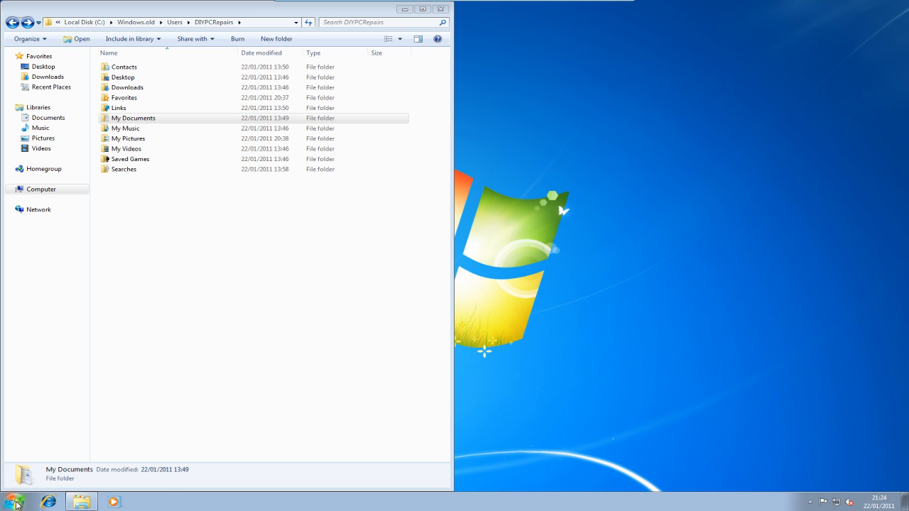
Put the new DIYPCRepairs profile beside the old one, shown as large icons
left_click(14, 501)
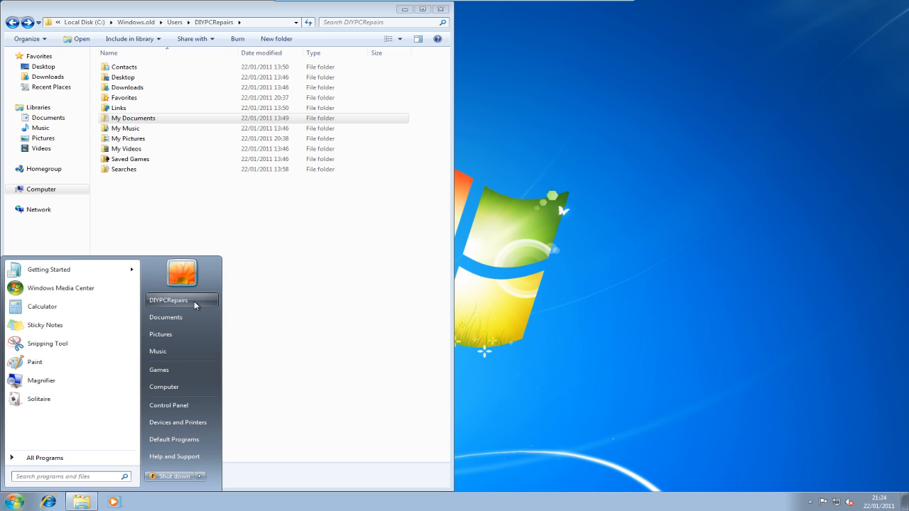
left_click(687, 242)
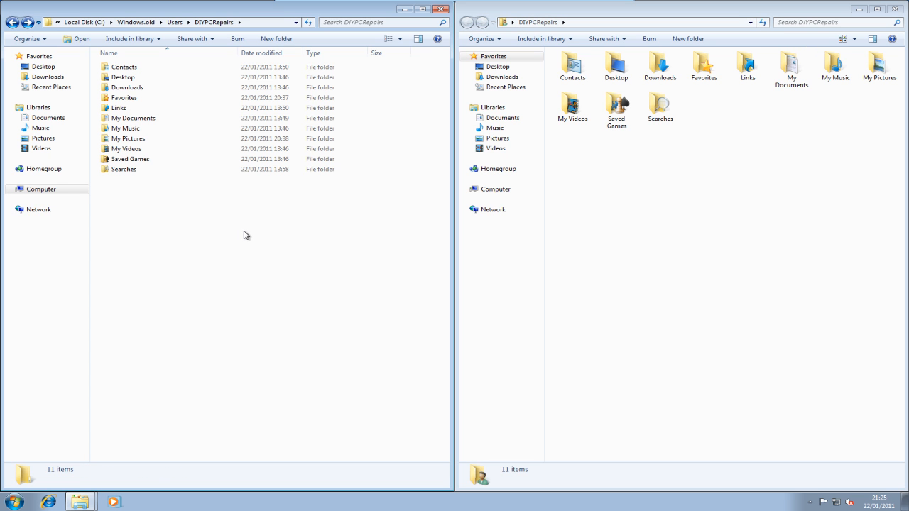
right_click(247, 236)
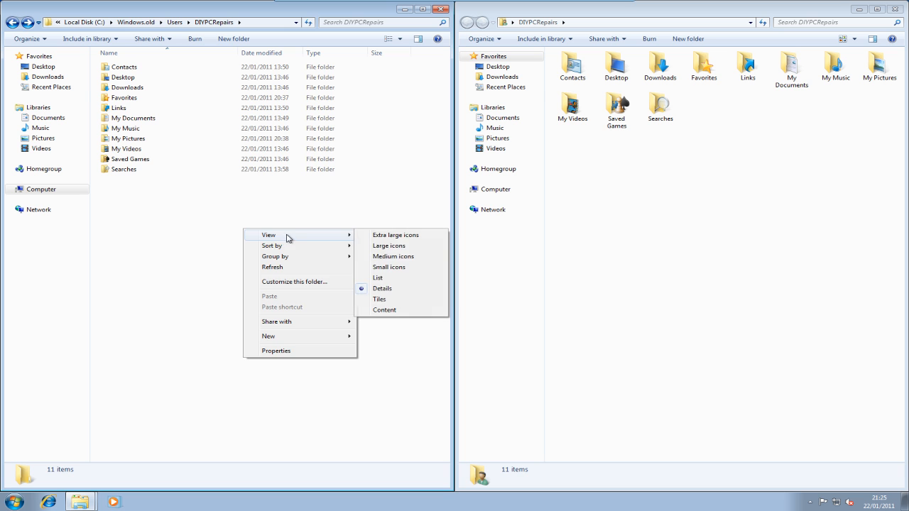
left_click(390, 246)
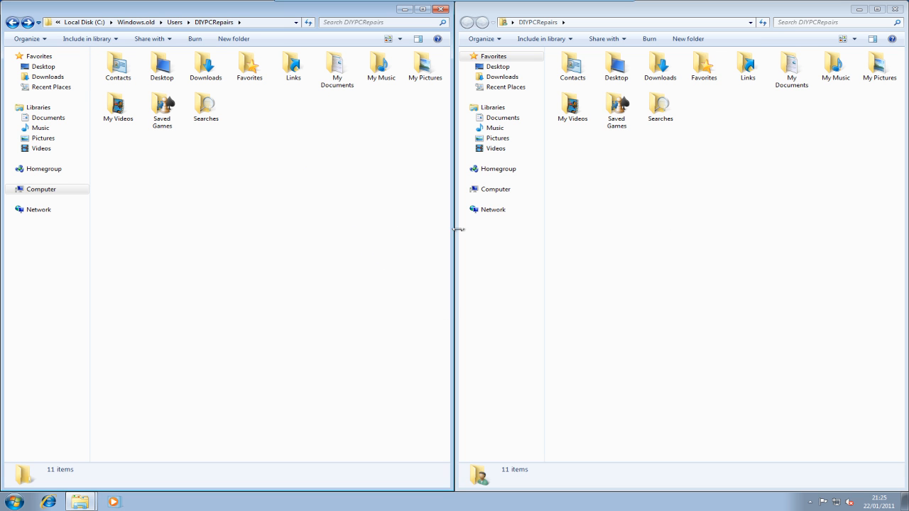
mouse_move(236, 146)
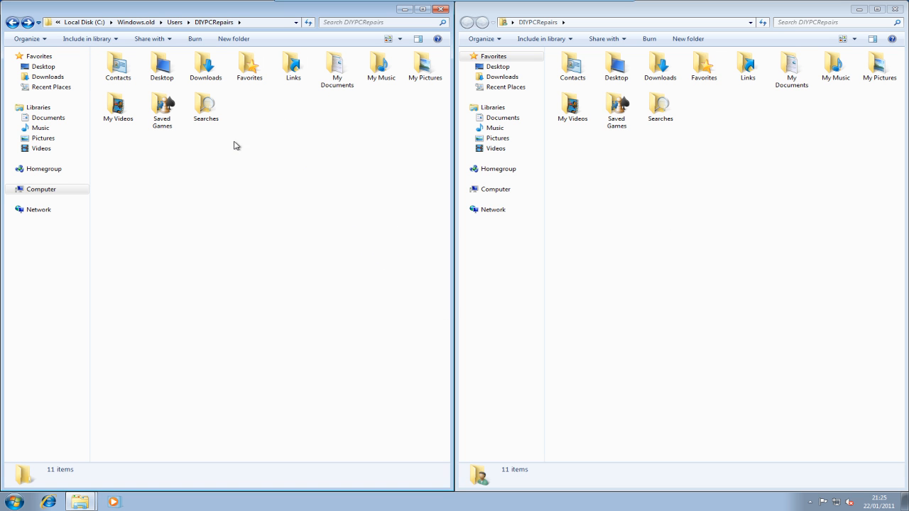
Select all old profile folders, clear the selection, then pick the old My Documents folder
key("ctrl+a")
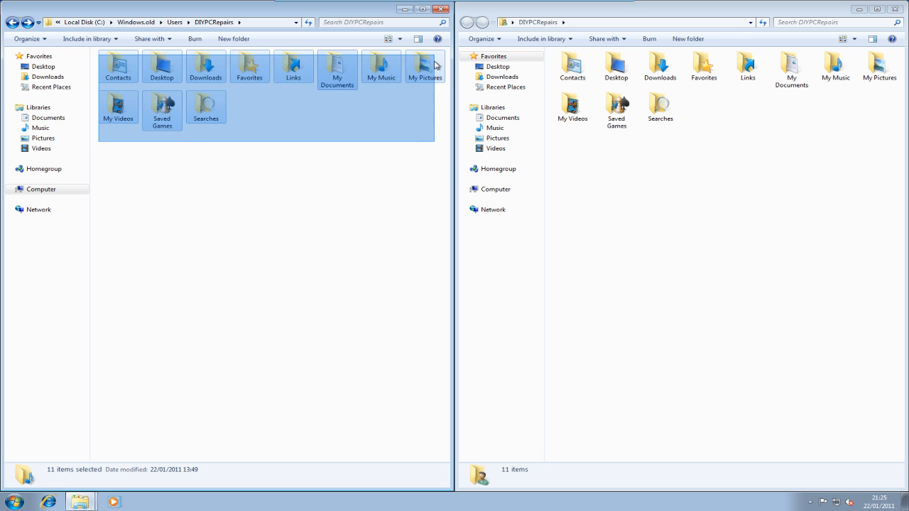
left_click(335, 210)
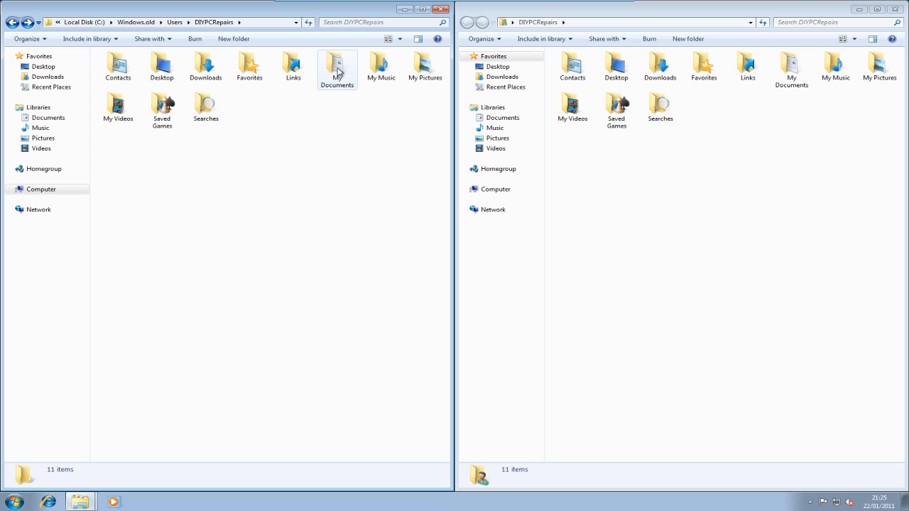
left_click(336, 69)
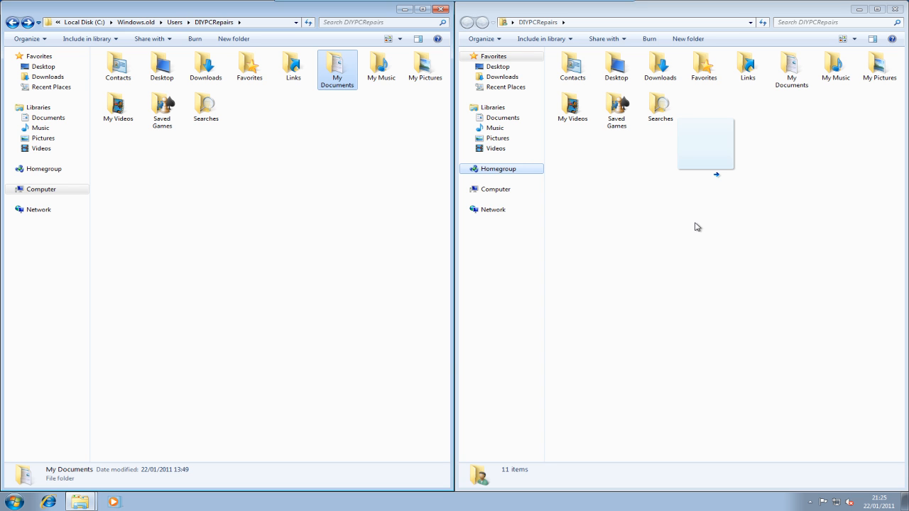
Drag the old My Documents into the new profile and confirm merging it and Favorites for all folders
left_click_drag(338, 68, 706, 142)
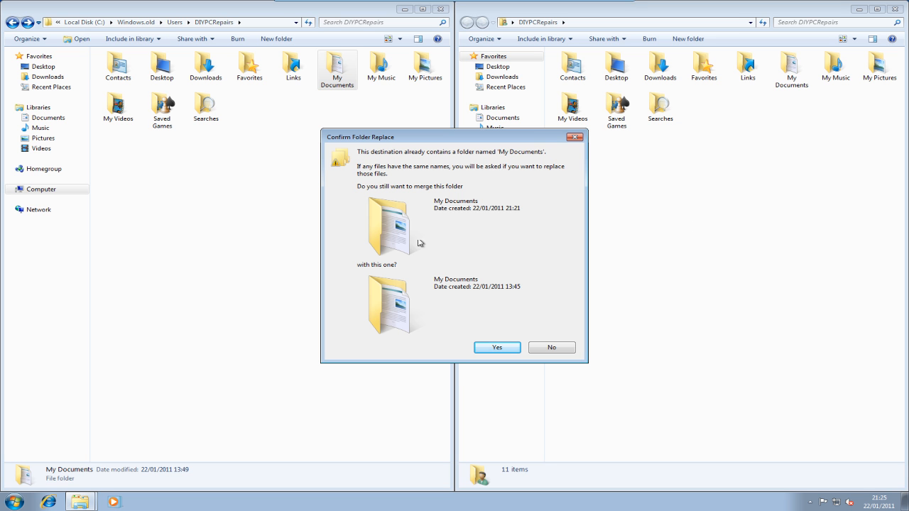
left_click(497, 346)
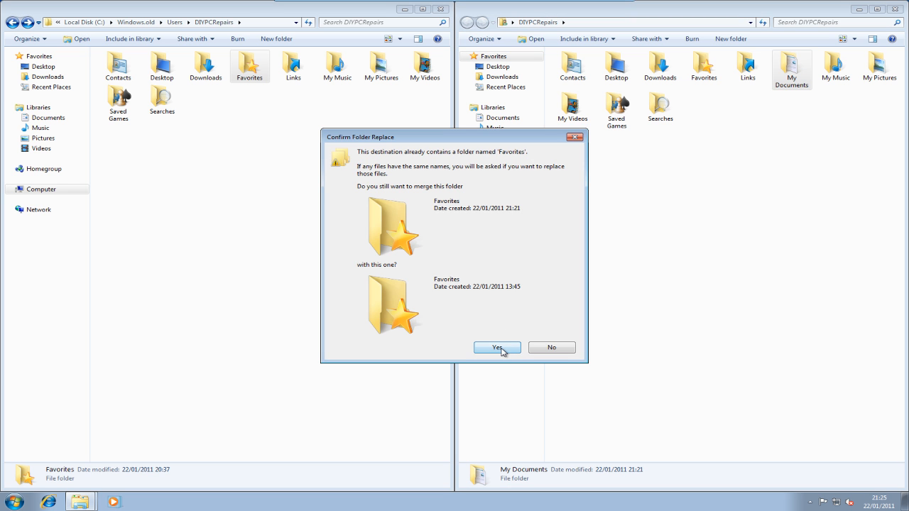
left_click(497, 347)
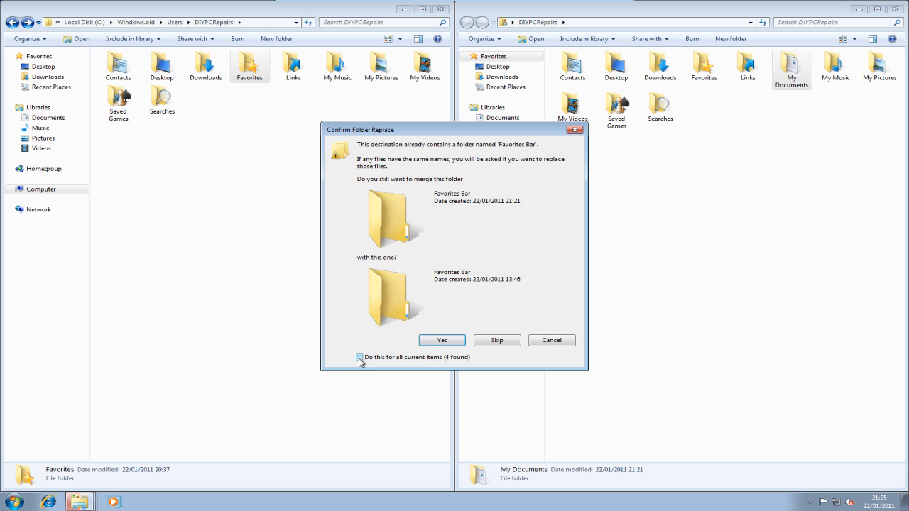
left_click(360, 358)
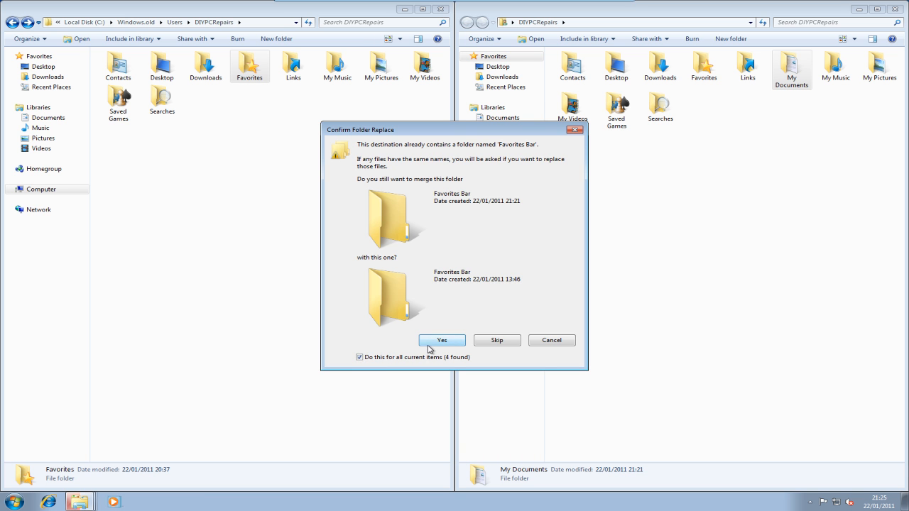
Confirm the Favorites Bar merge and apply the move choices to all remaining folders and files
left_click(442, 341)
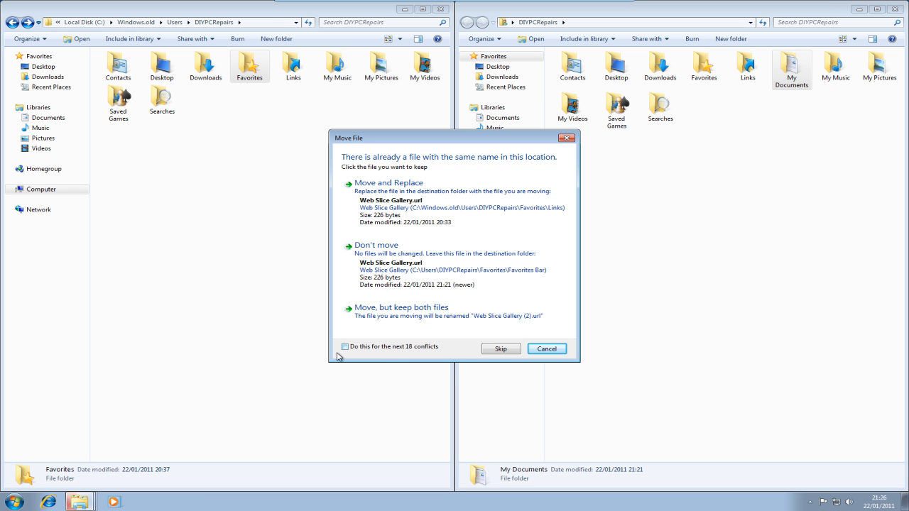
left_click(345, 346)
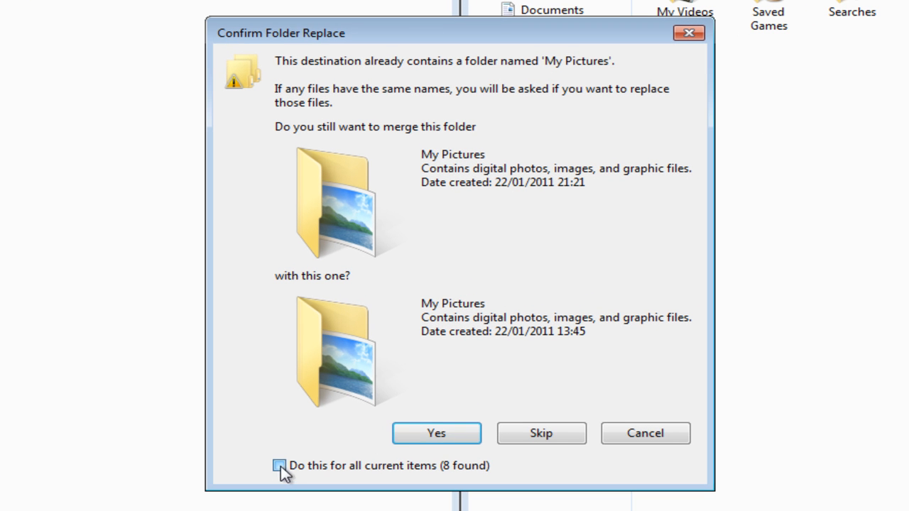
left_click(436, 433)
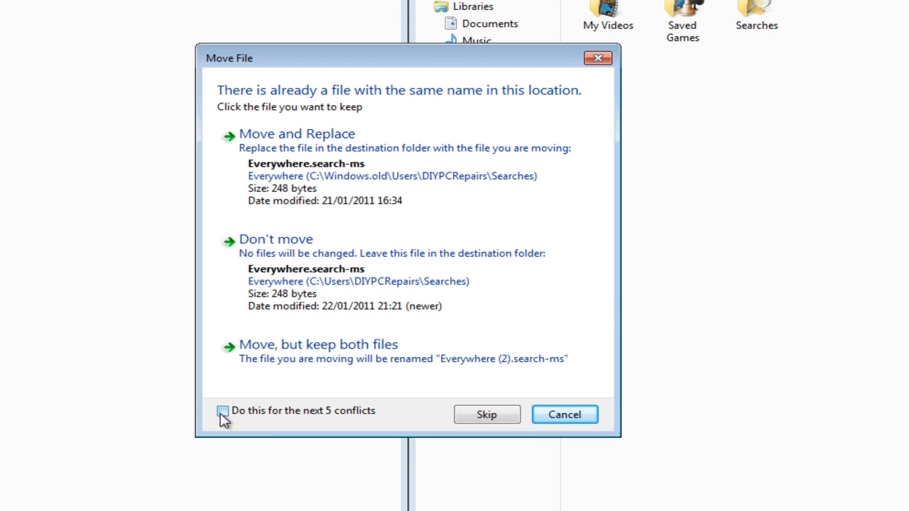
left_click(221, 411)
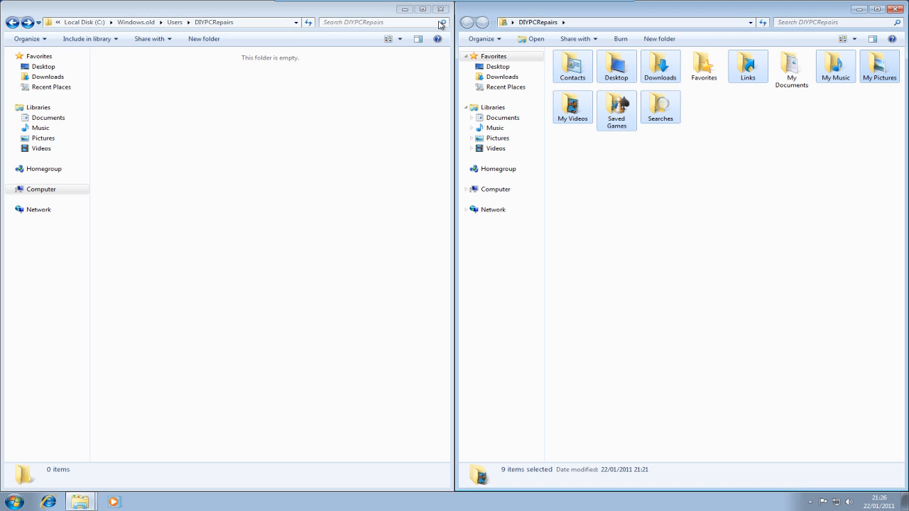
Close the emptied Windows.old window and show the DIYPCRepairs profile folder full screen
left_click(440, 9)
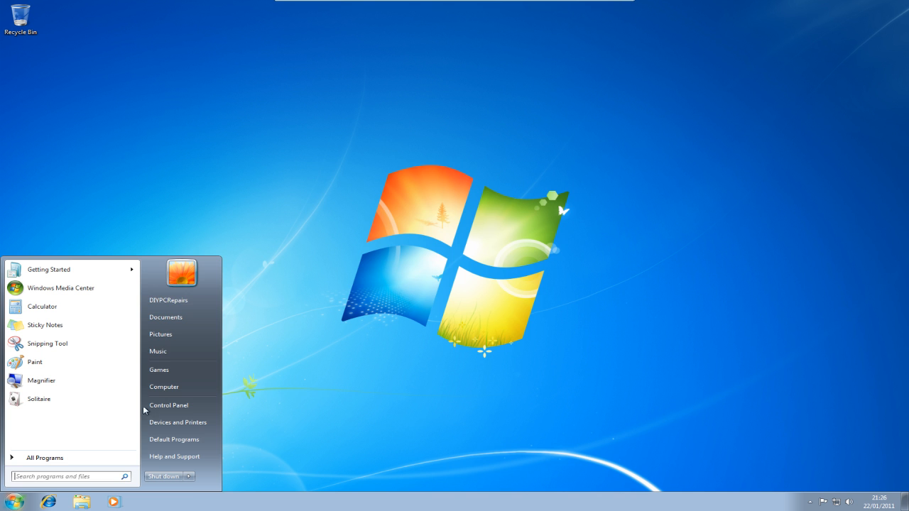
left_click(167, 298)
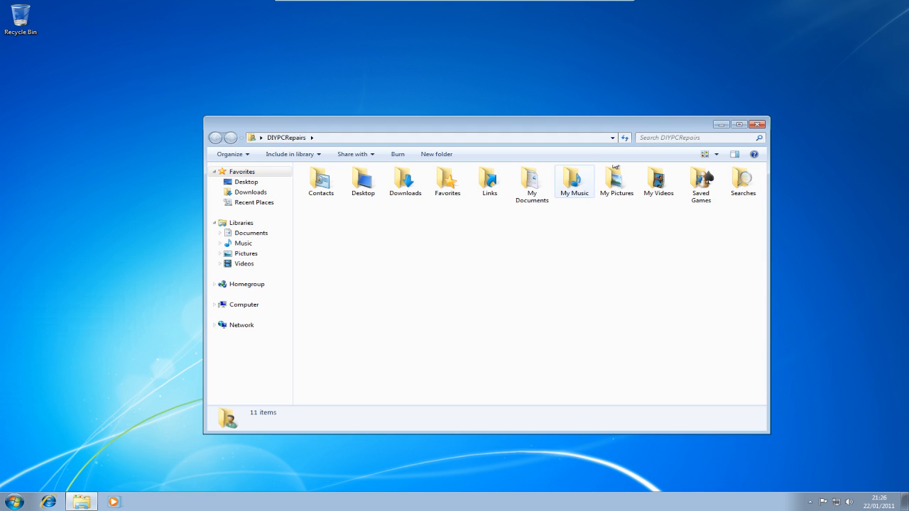
left_click(738, 125)
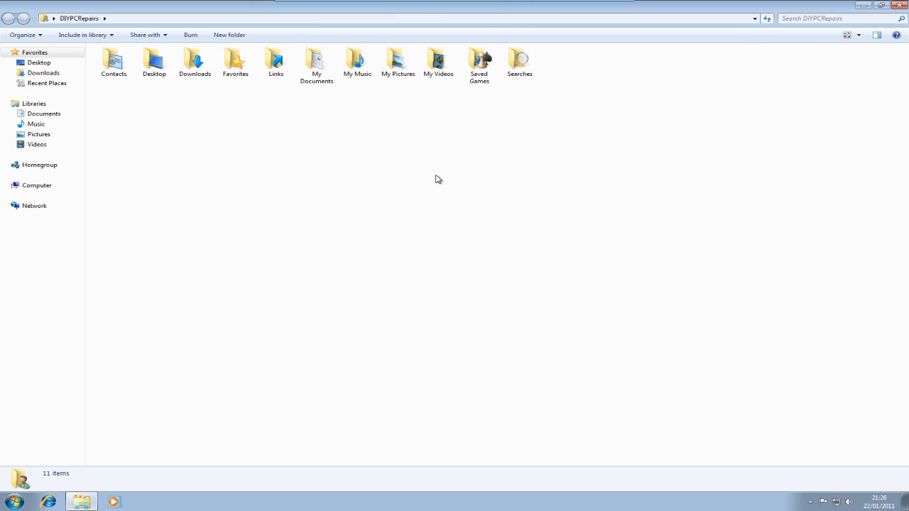
mouse_move(452, 103)
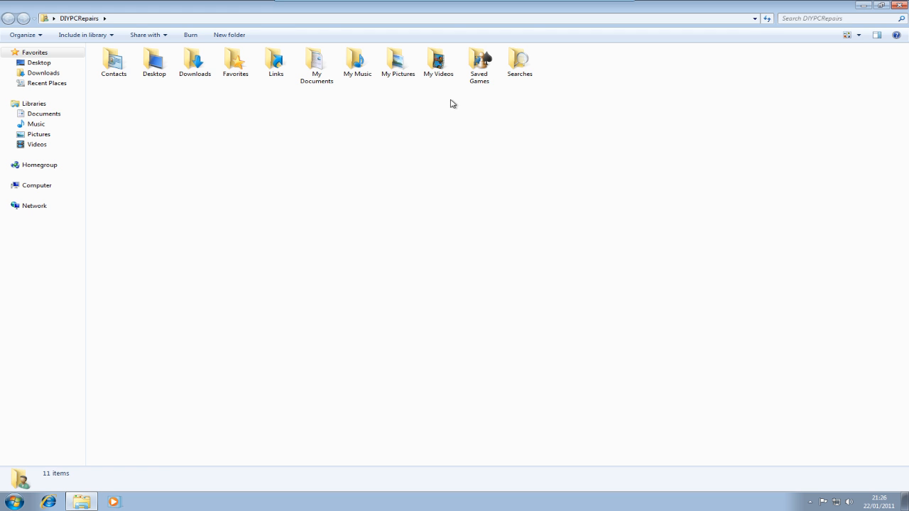
Check My Pictures and Favorites for the carried-over old files and shortcuts, returning to the profile
double_click(398, 62)
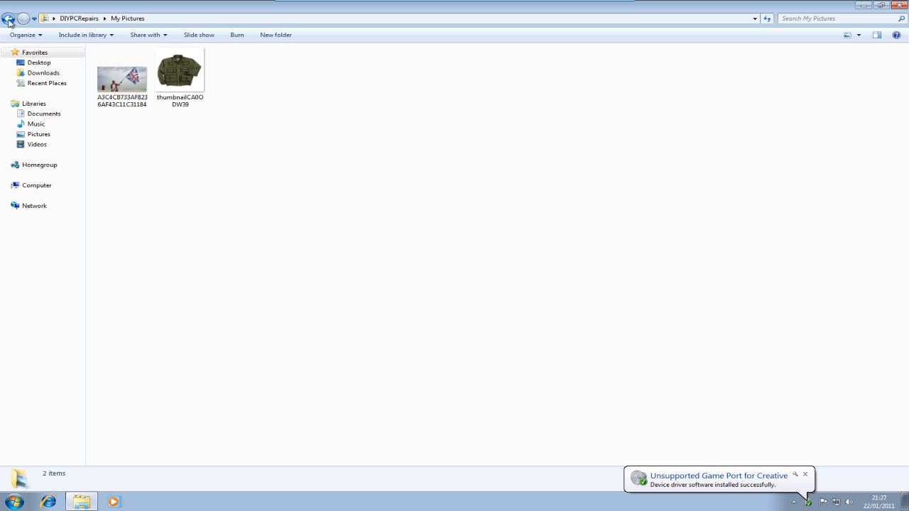
left_click(8, 17)
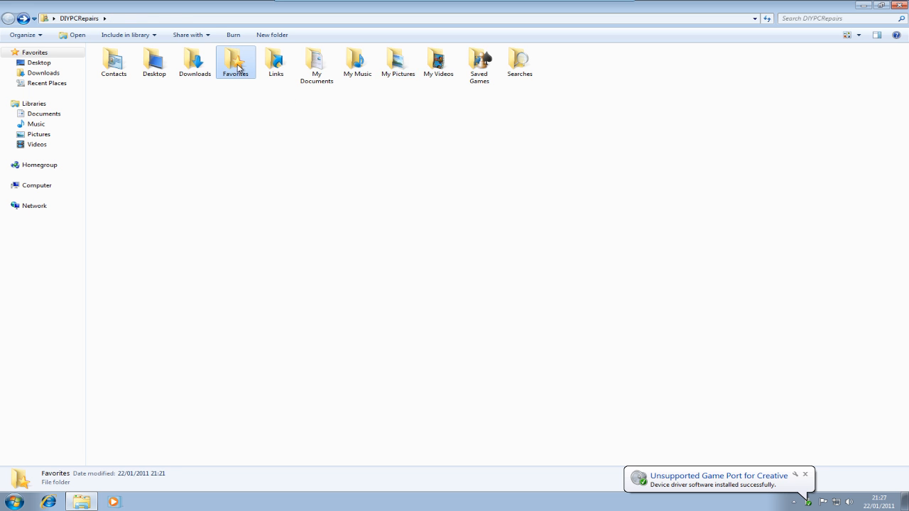
double_click(235, 62)
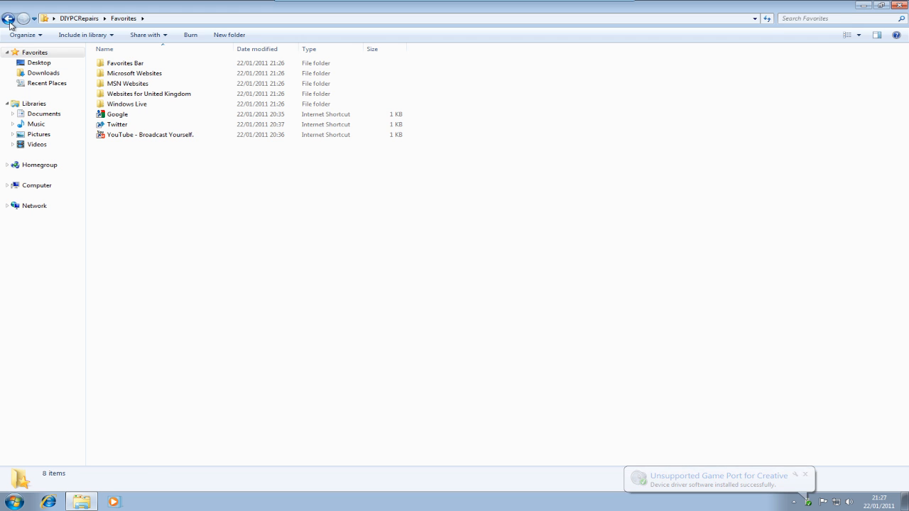
left_click(8, 17)
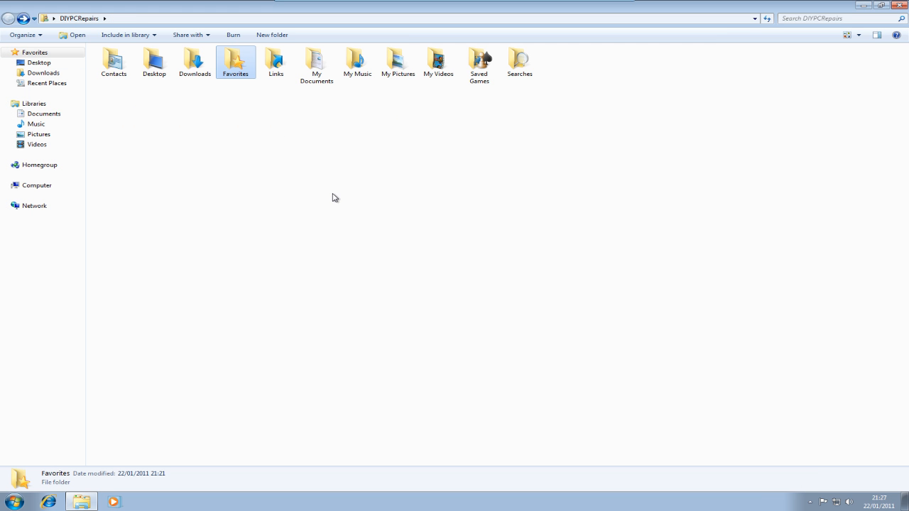
mouse_move(283, 132)
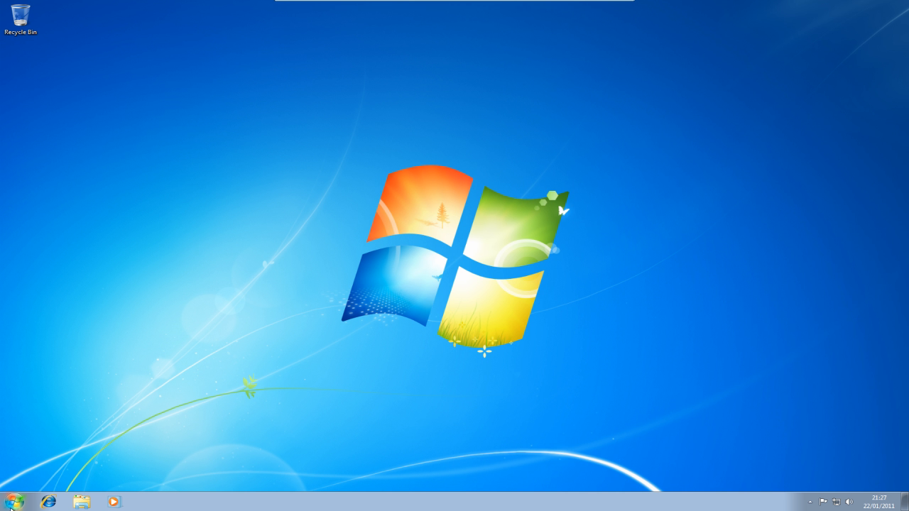
Bring up the properties of Local Disk (C:) from Start > Computer, showing 10.8 GB free of 24.8 GB
left_click(12, 502)
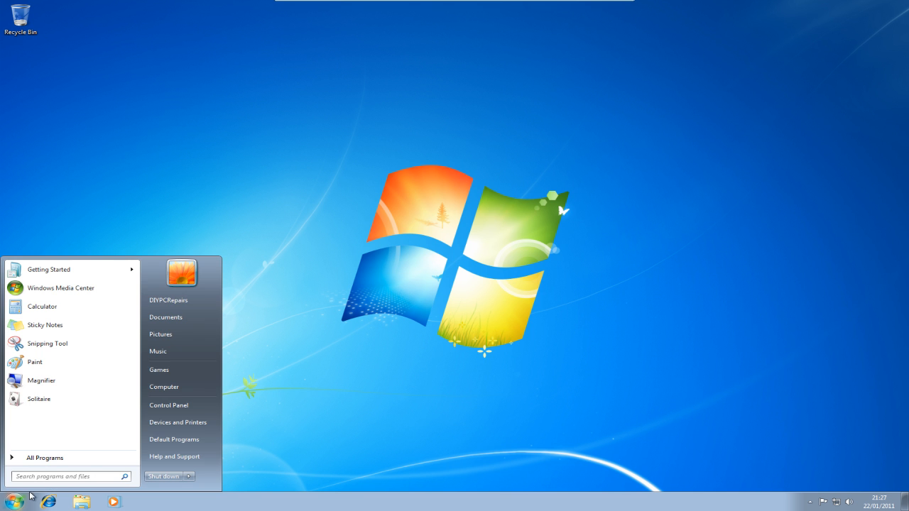
mouse_move(160, 334)
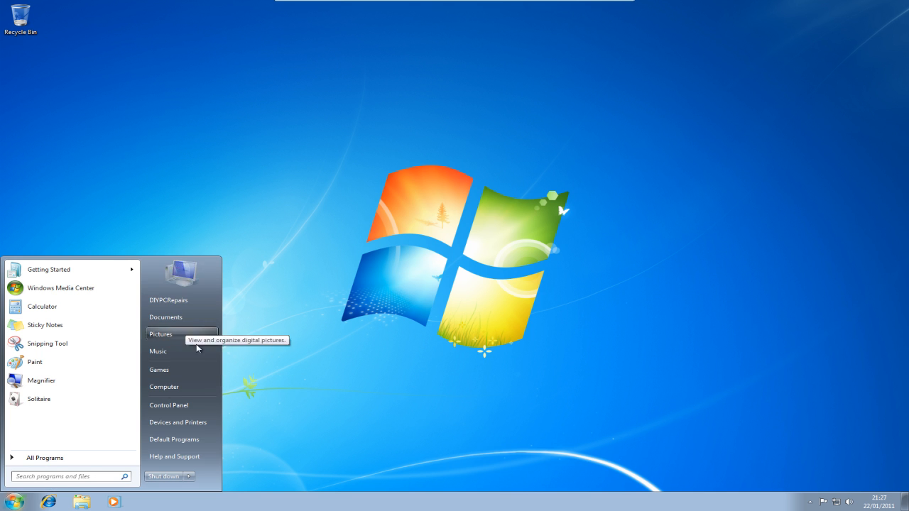
left_click(165, 387)
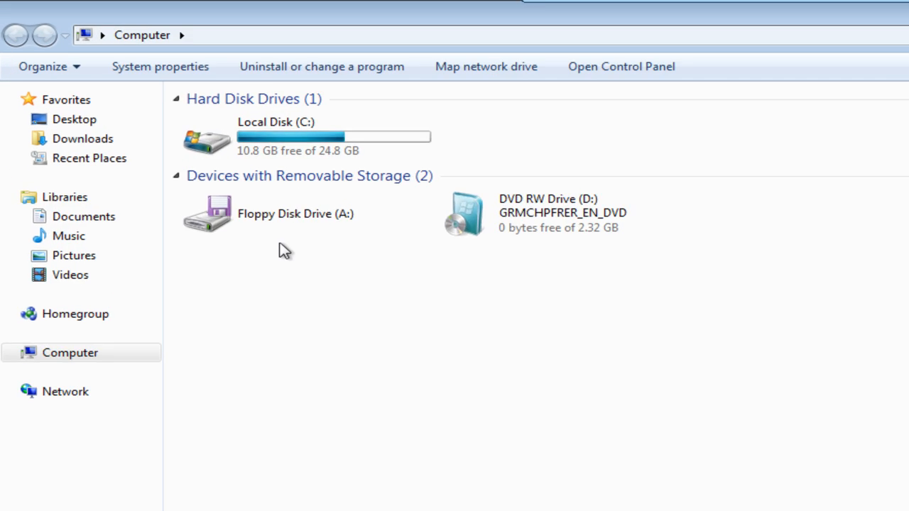
right_click(275, 139)
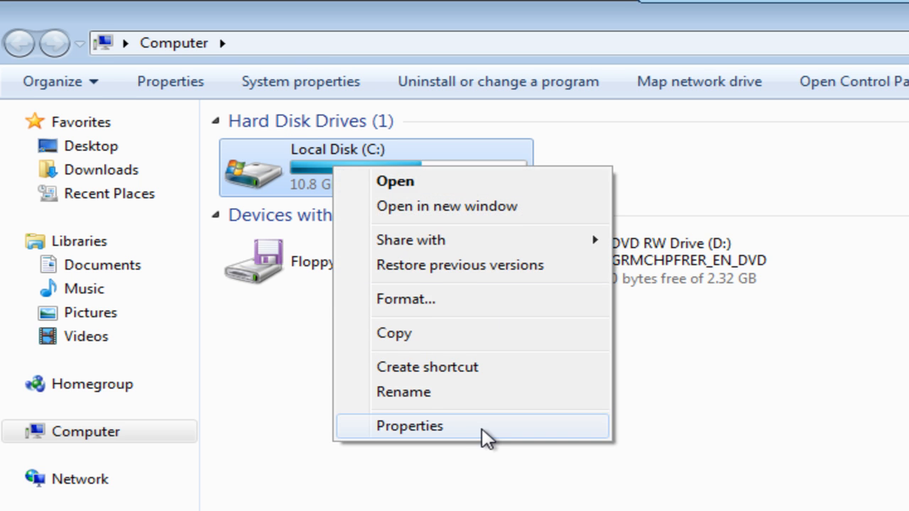
left_click(409, 426)
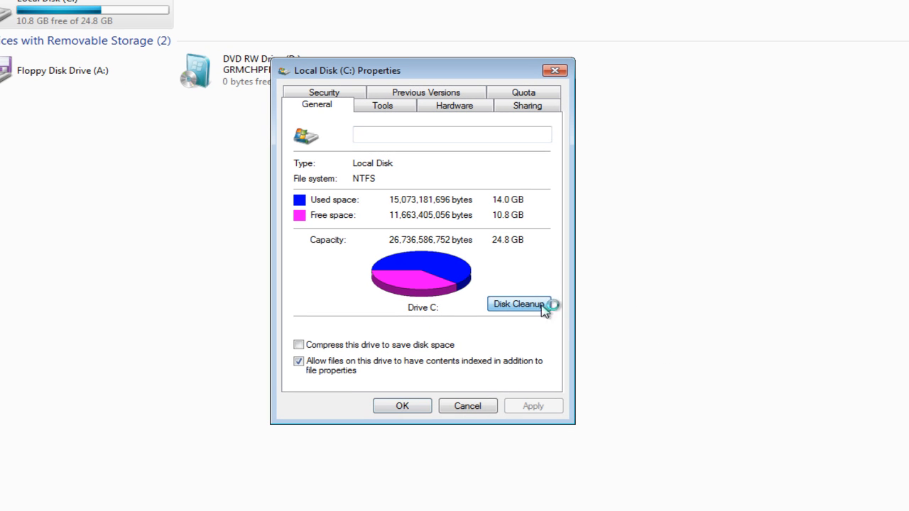
Run Disk Cleanup on C: and mark Temporary Internet Files, Previous Windows installation (8.10 GB) and more categories
left_click(518, 304)
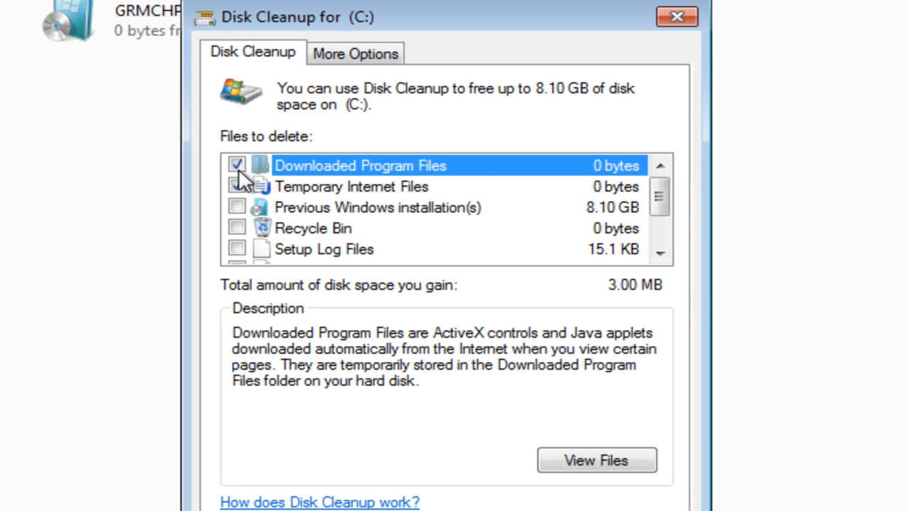
left_click(236, 186)
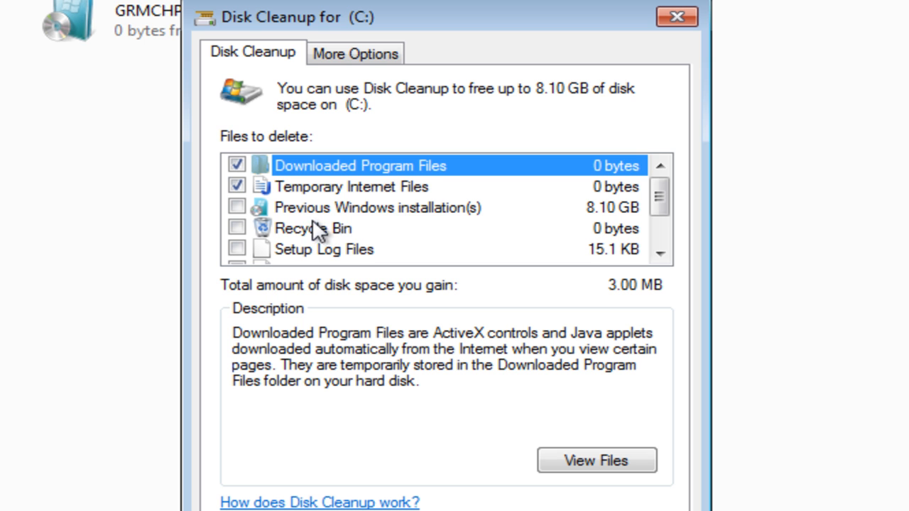
mouse_move(421, 229)
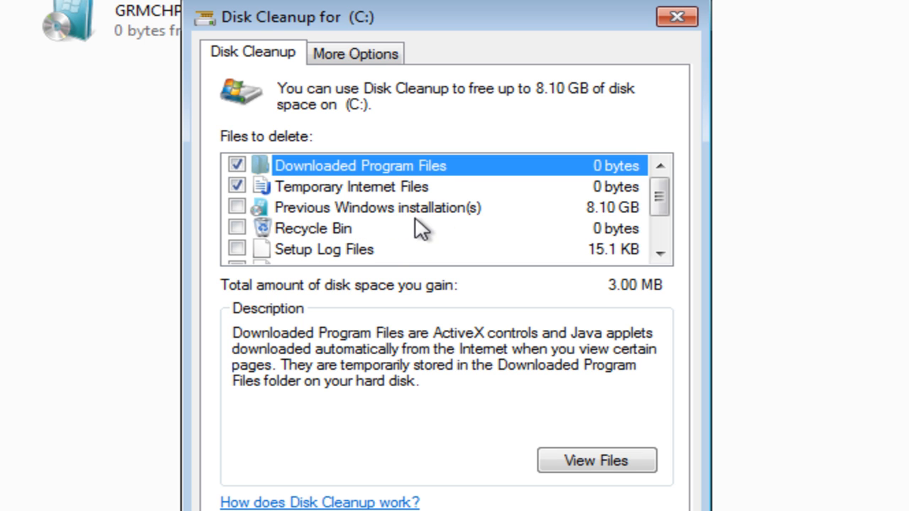
mouse_move(603, 224)
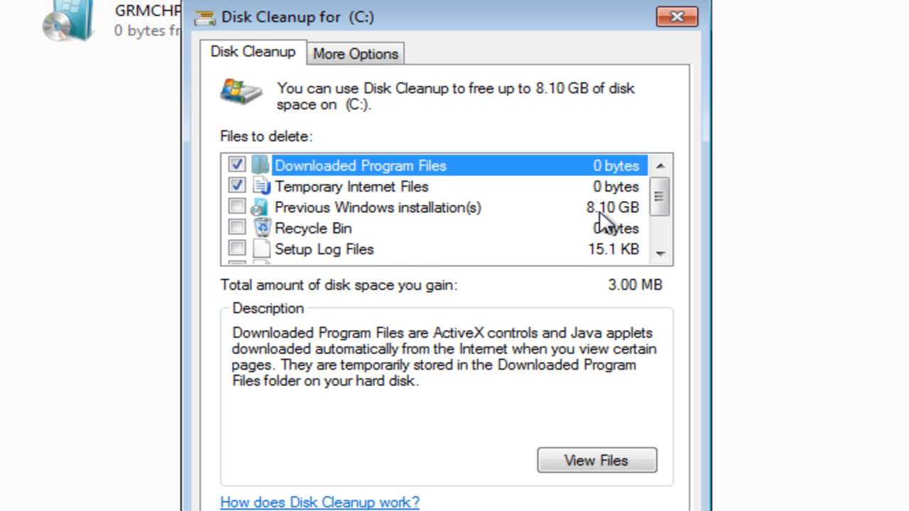
left_click(236, 207)
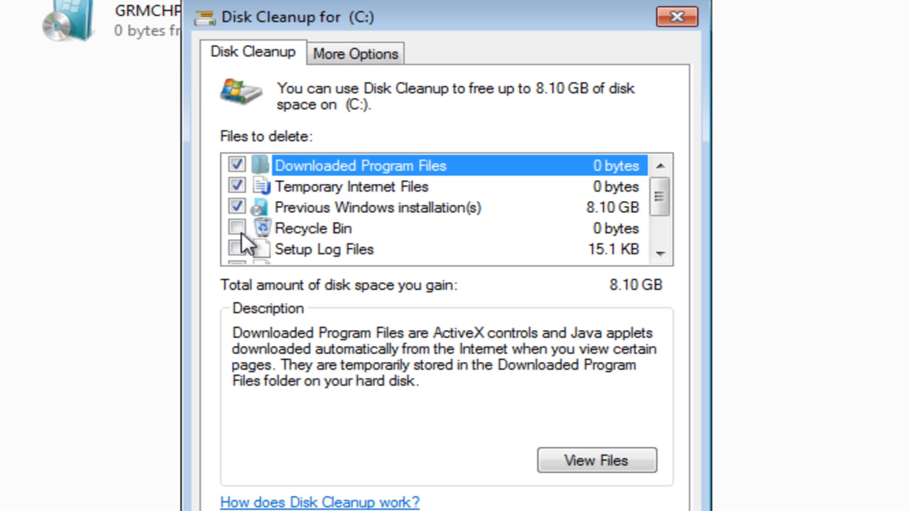
scroll("down", 3)
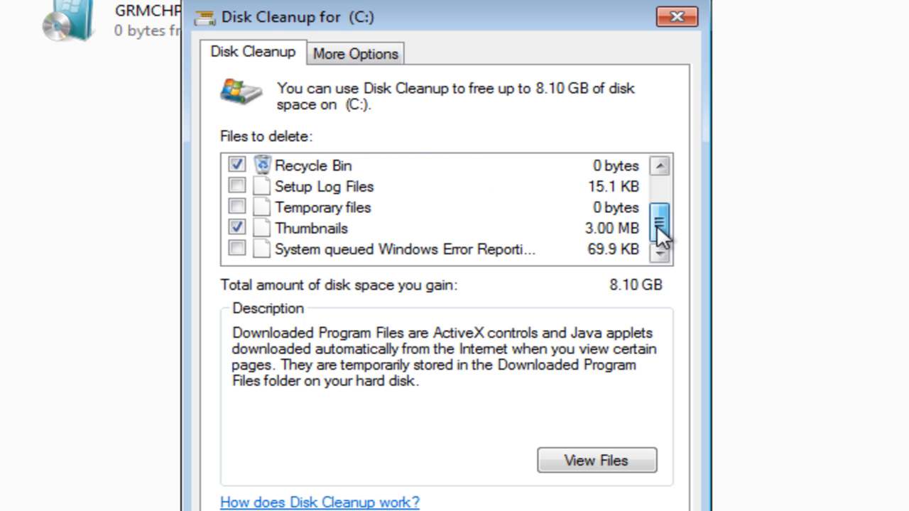
left_click(236, 250)
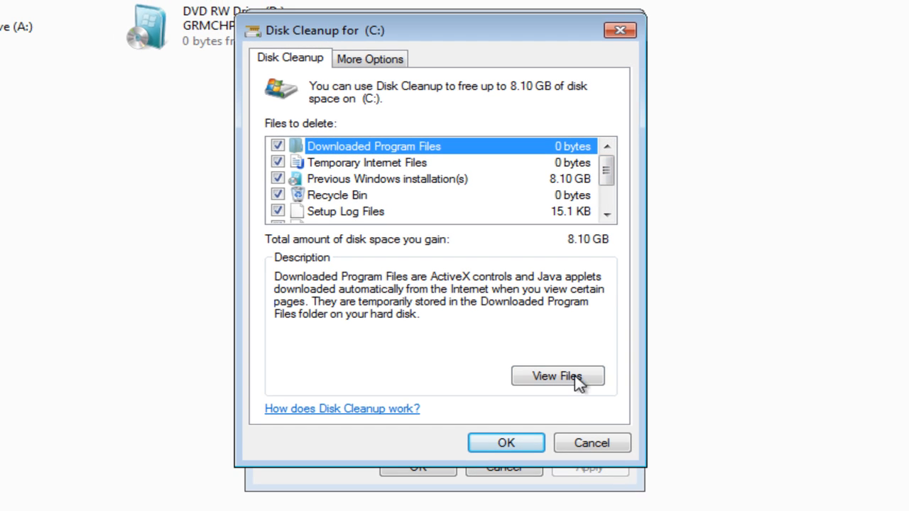
Confirm permanently deleting the selected files so cleanup begins
left_click(506, 443)
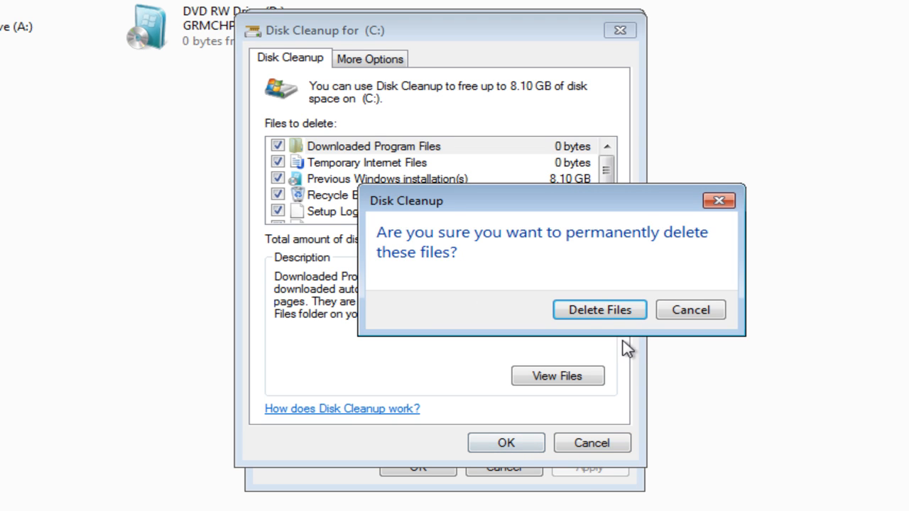
left_click(599, 309)
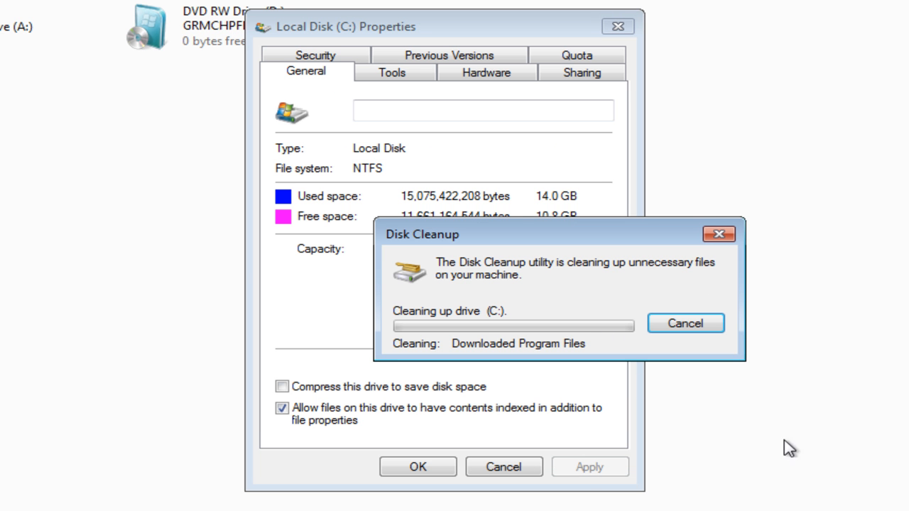